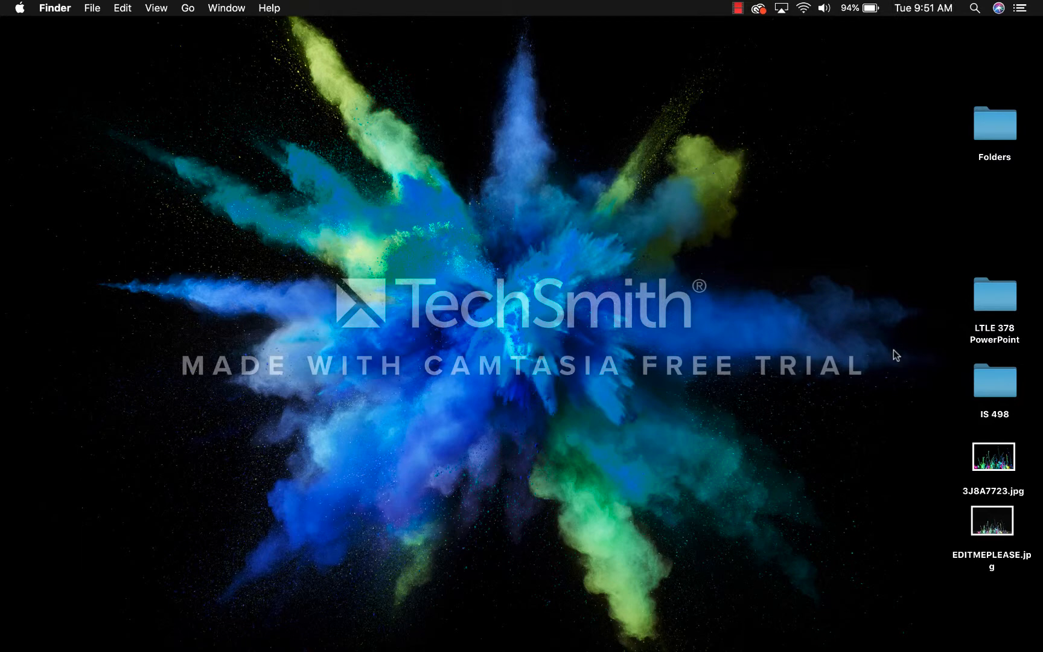
pyautogui.moveTo(7, 251)
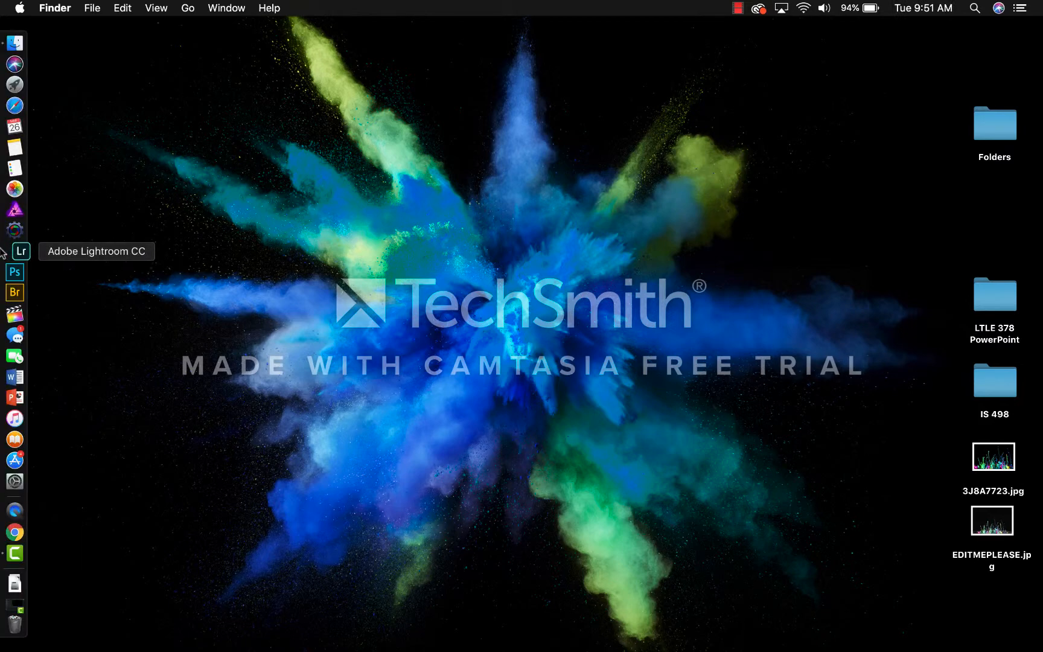
# Step: Launch Lightroom CC and browse the All Photos grid, returning to the first photos
pyautogui.click(20, 251)
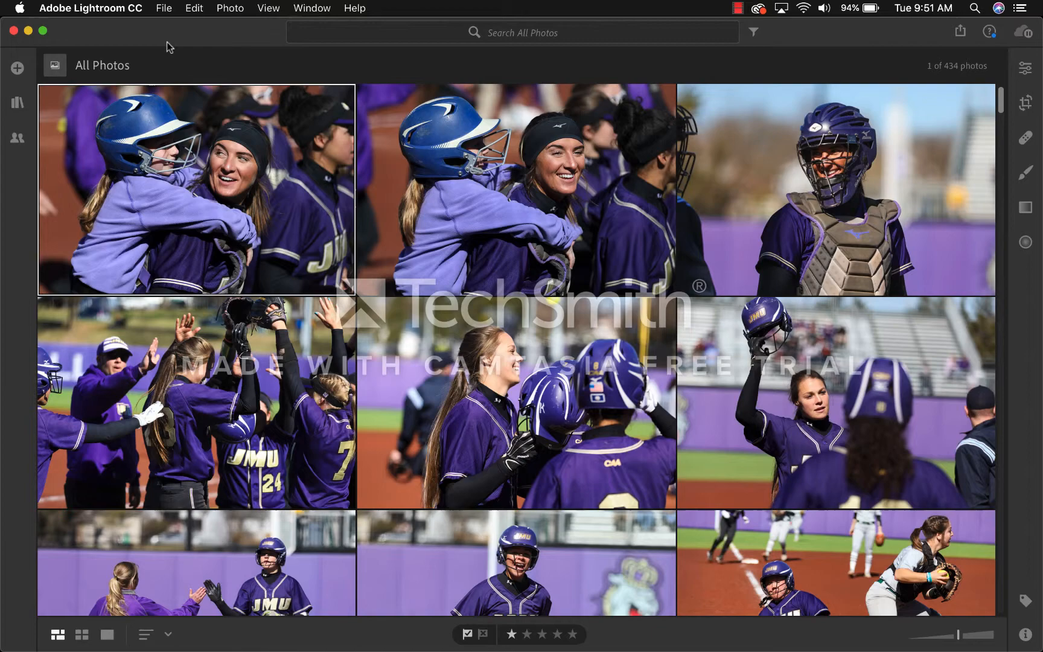
pyautogui.moveTo(280, 415)
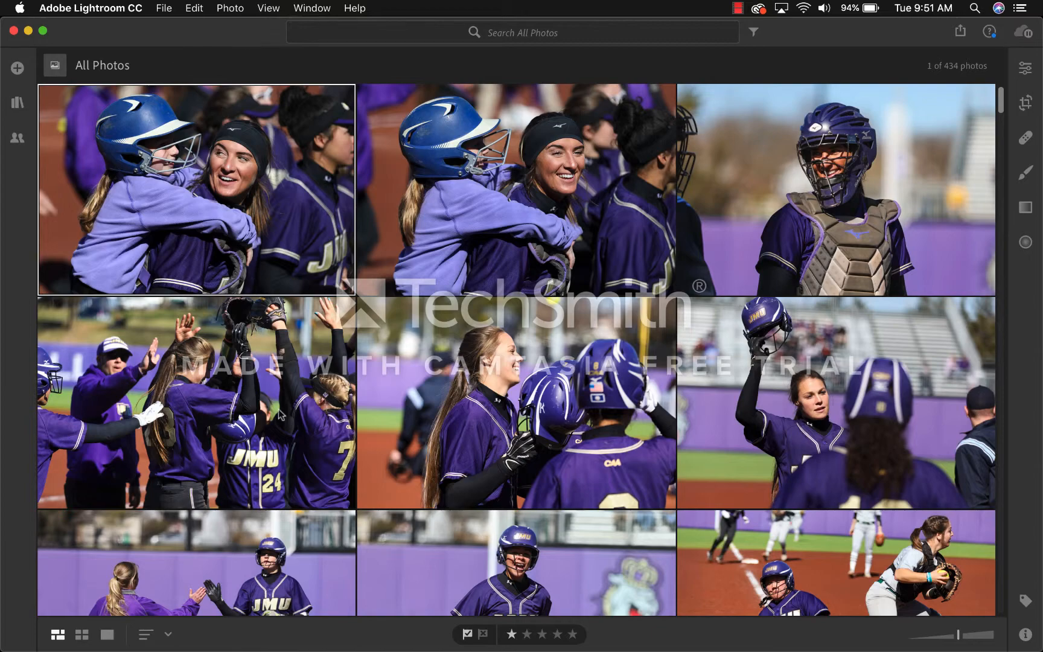
pyautogui.scroll(-3)
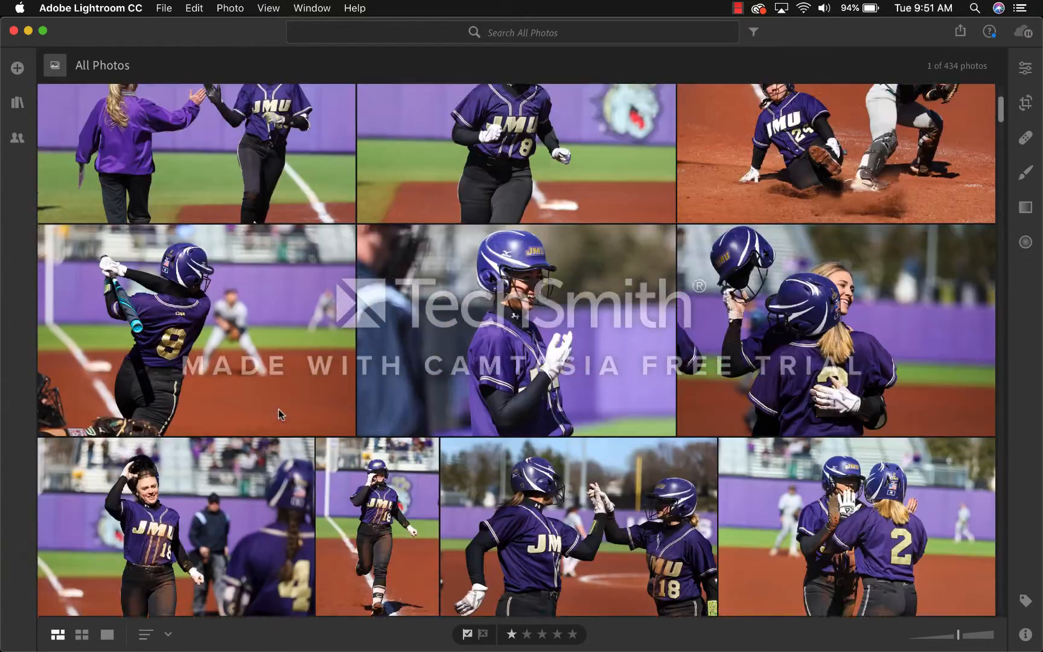
pyautogui.scroll(3)
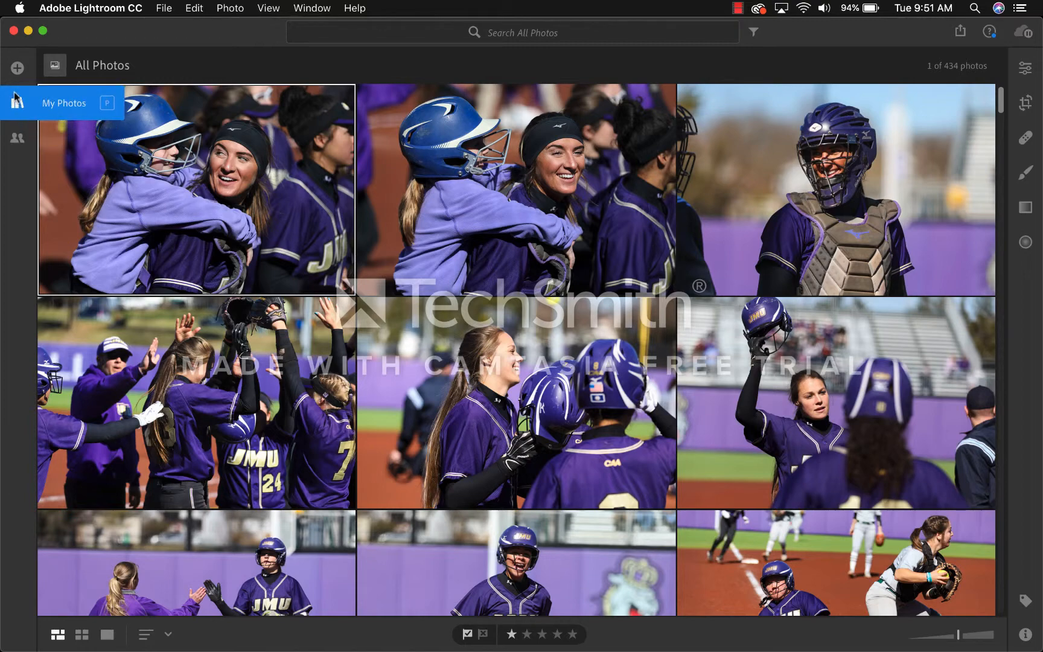
# Step: Show the My Photos panel listing All Photos, Recently Added, By Date, People and albums
pyautogui.click(17, 103)
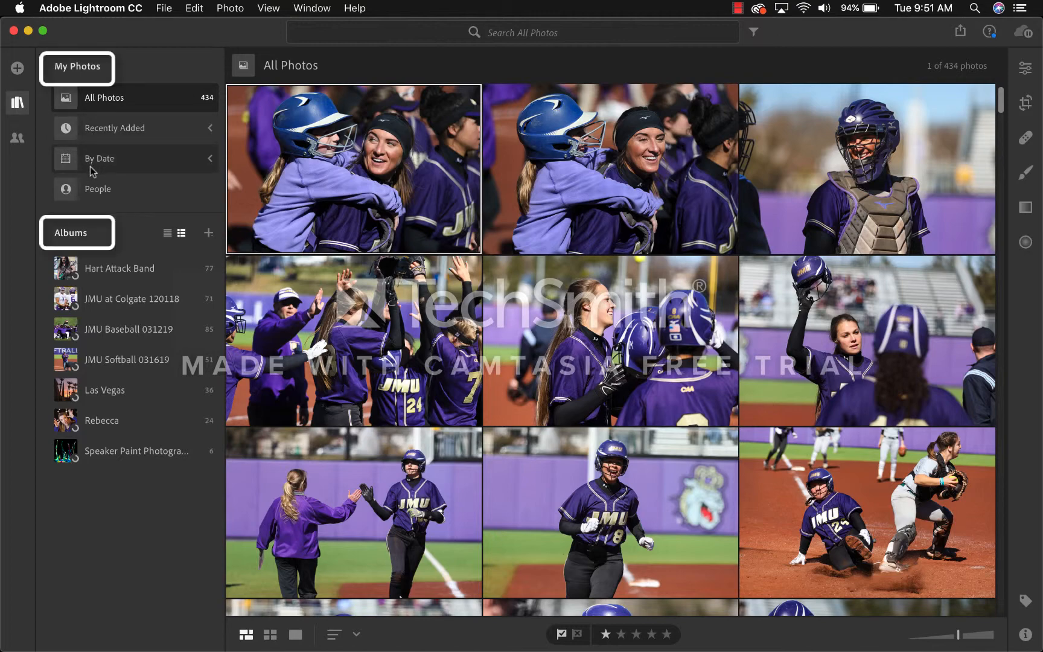
pyautogui.moveTo(103, 329)
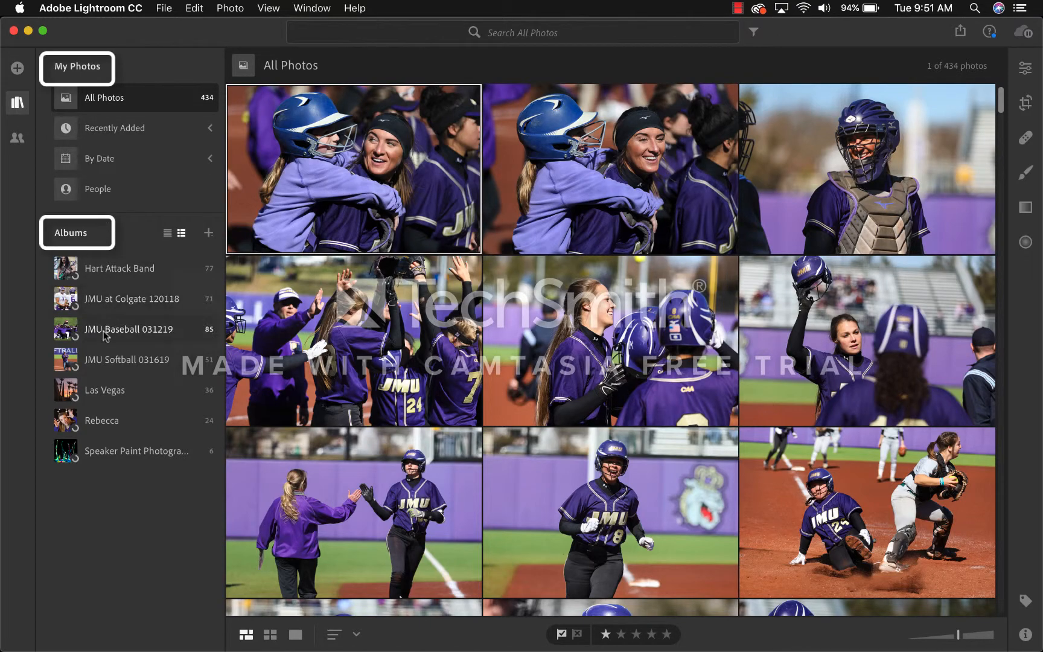
pyautogui.moveTo(103, 189)
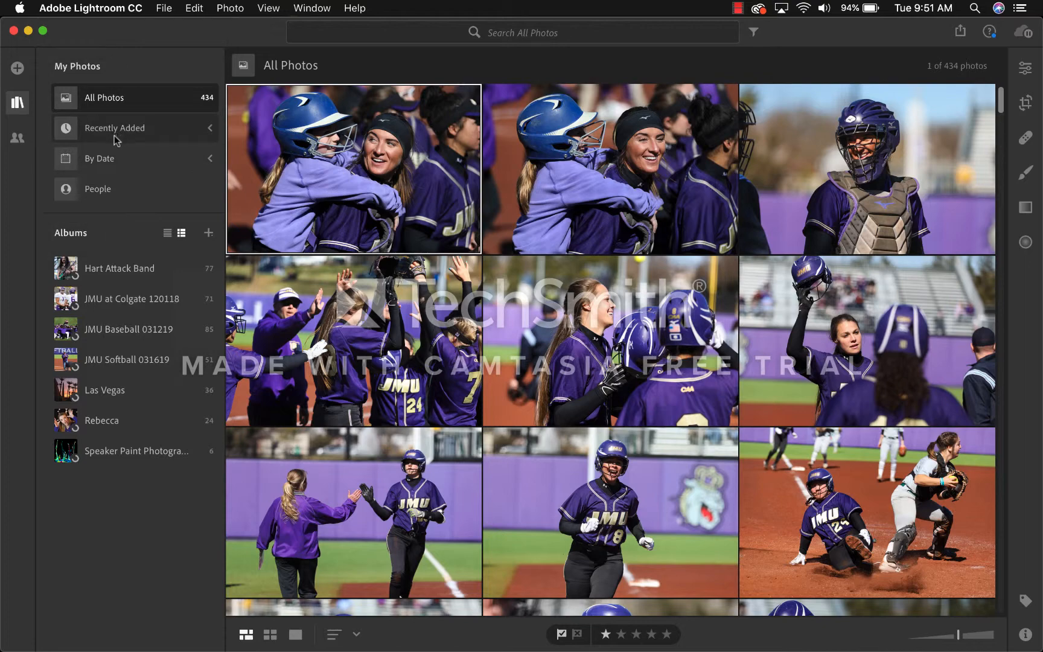
pyautogui.moveTo(17, 105)
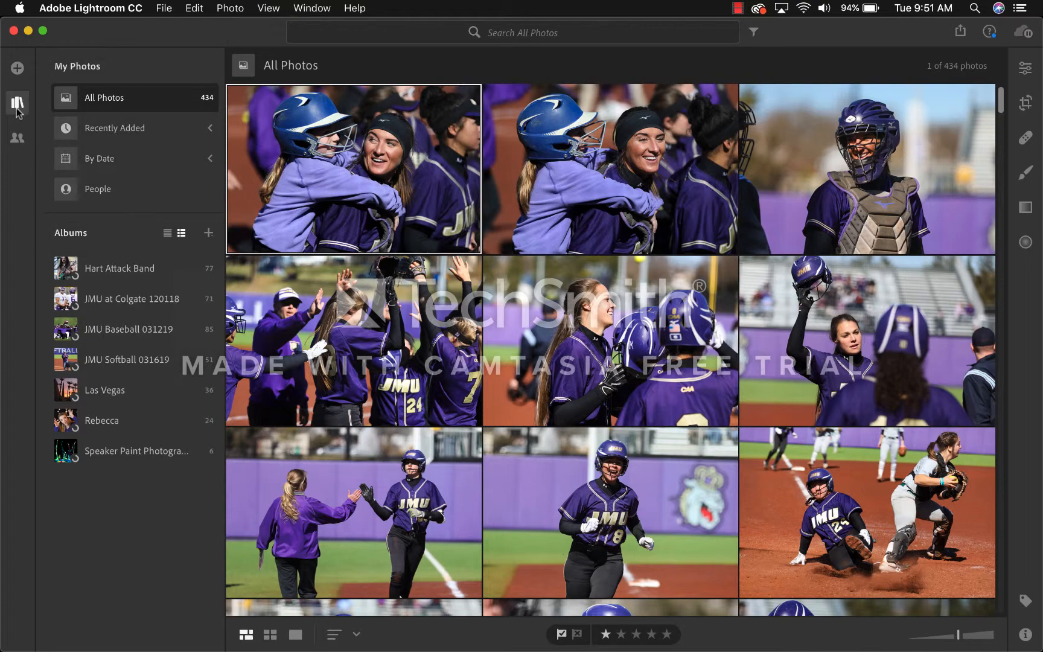
pyautogui.moveTo(17, 68)
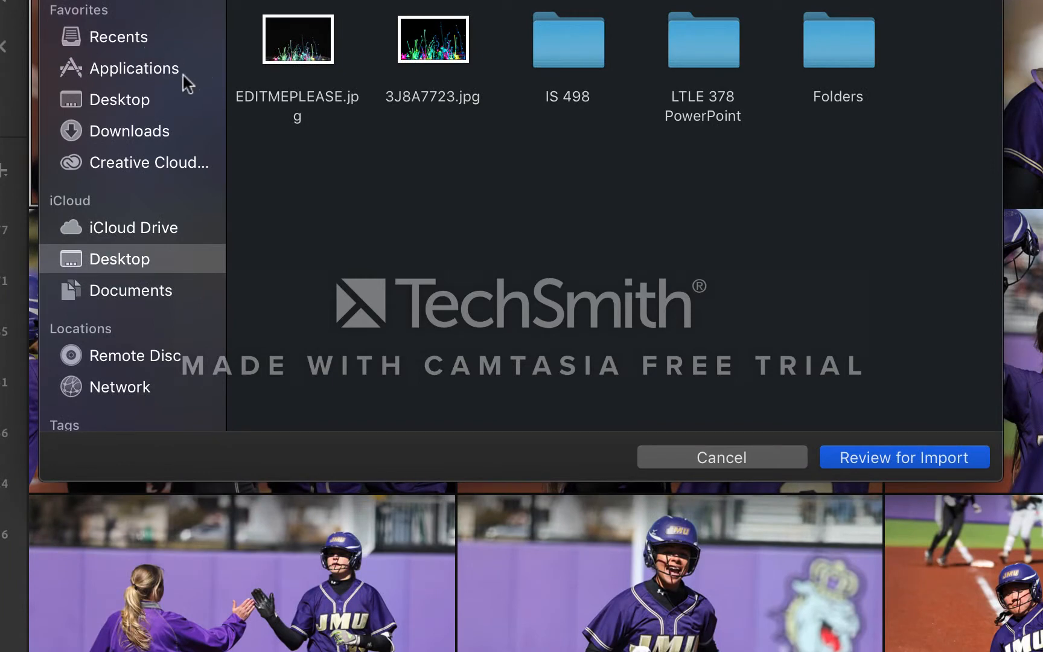
pyautogui.moveTo(126, 110)
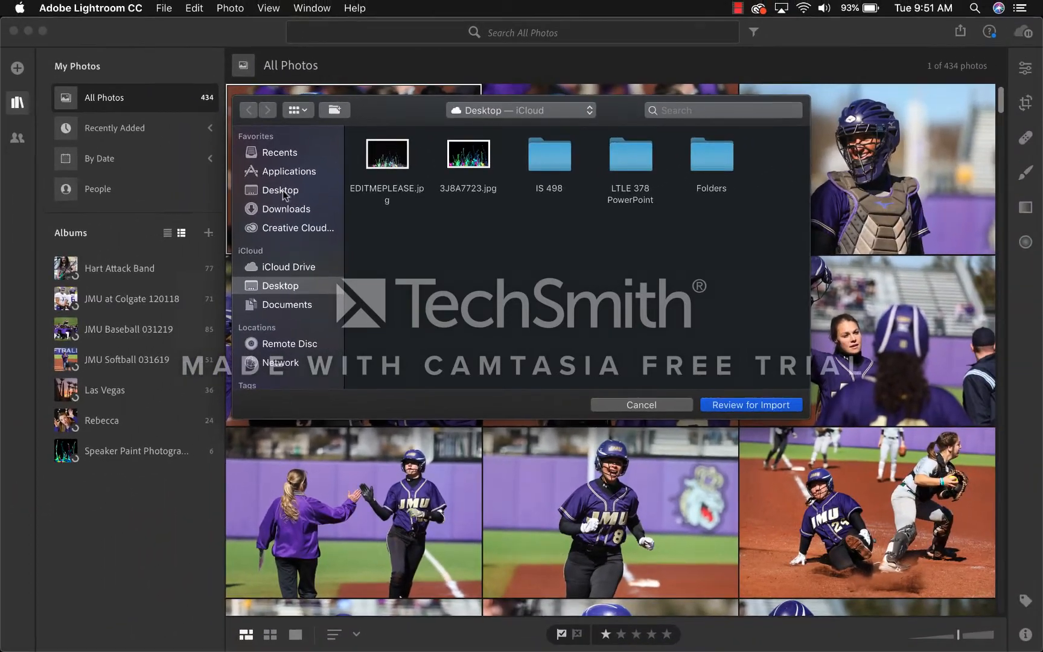
# Step: Review and add EDITMEPLEASE.jpg from the Desktop so it appears under Recently Added
pyautogui.click(749, 404)
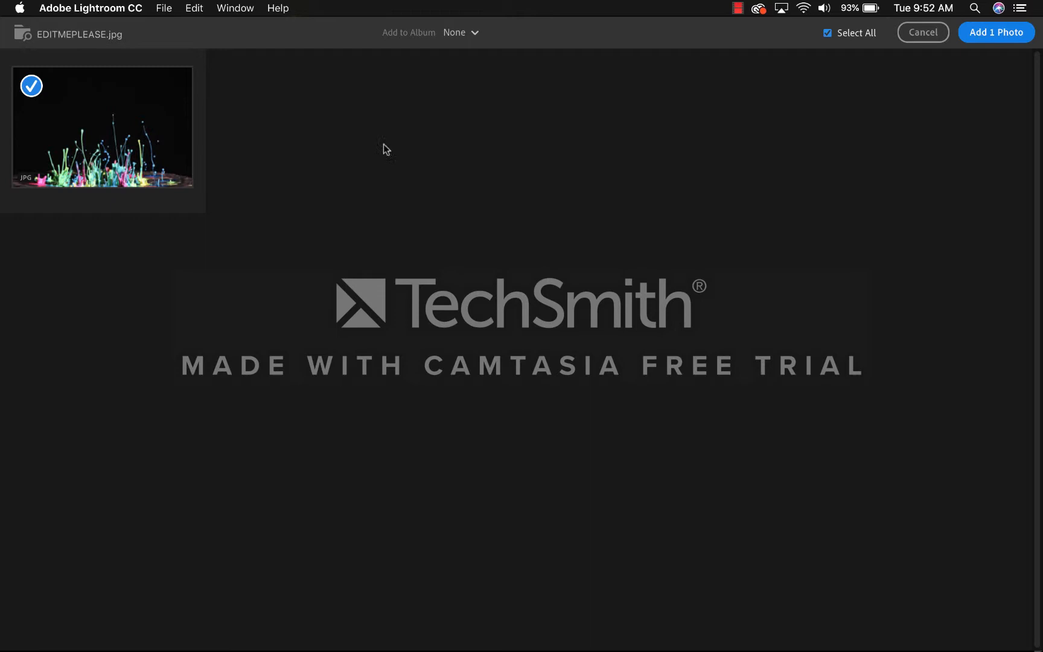
pyautogui.moveTo(998, 59)
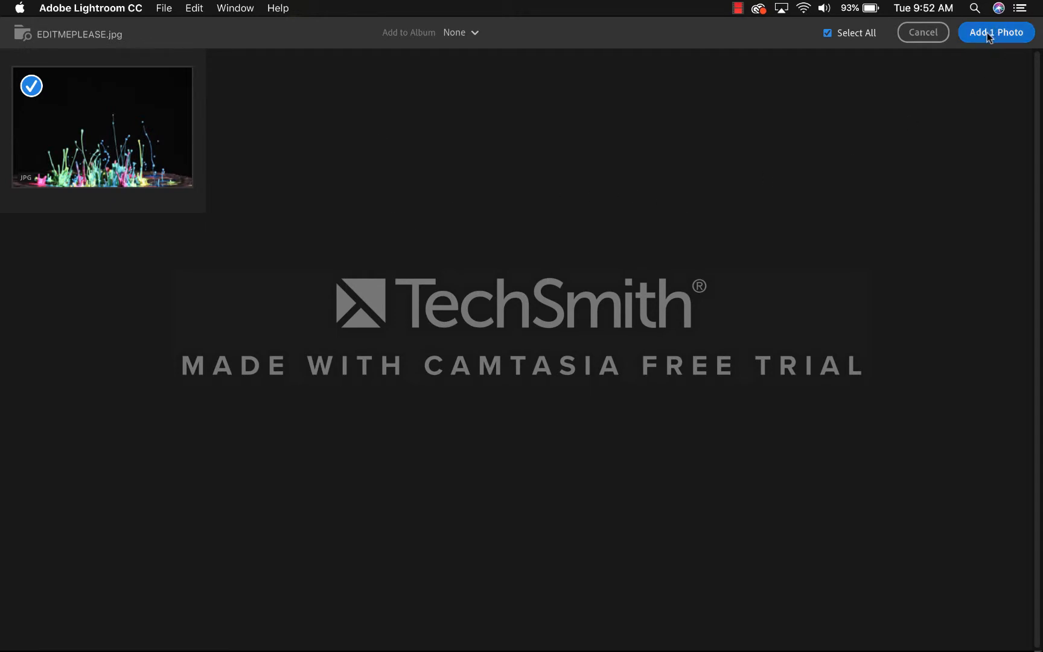
pyautogui.click(997, 31)
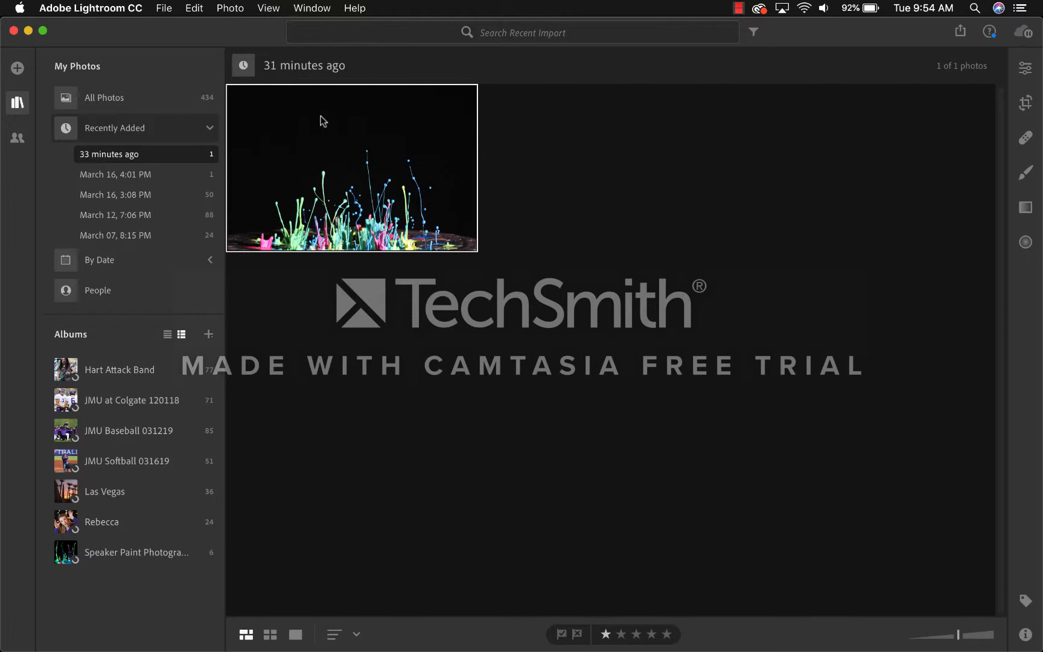
pyautogui.moveTo(233, 94)
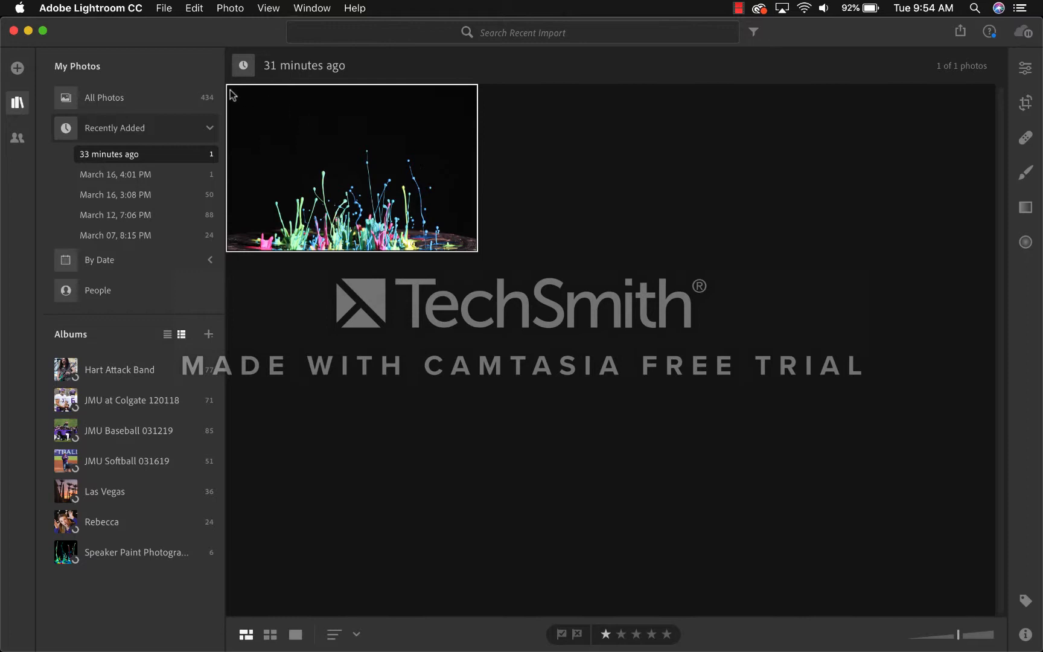
pyautogui.moveTo(571, 117)
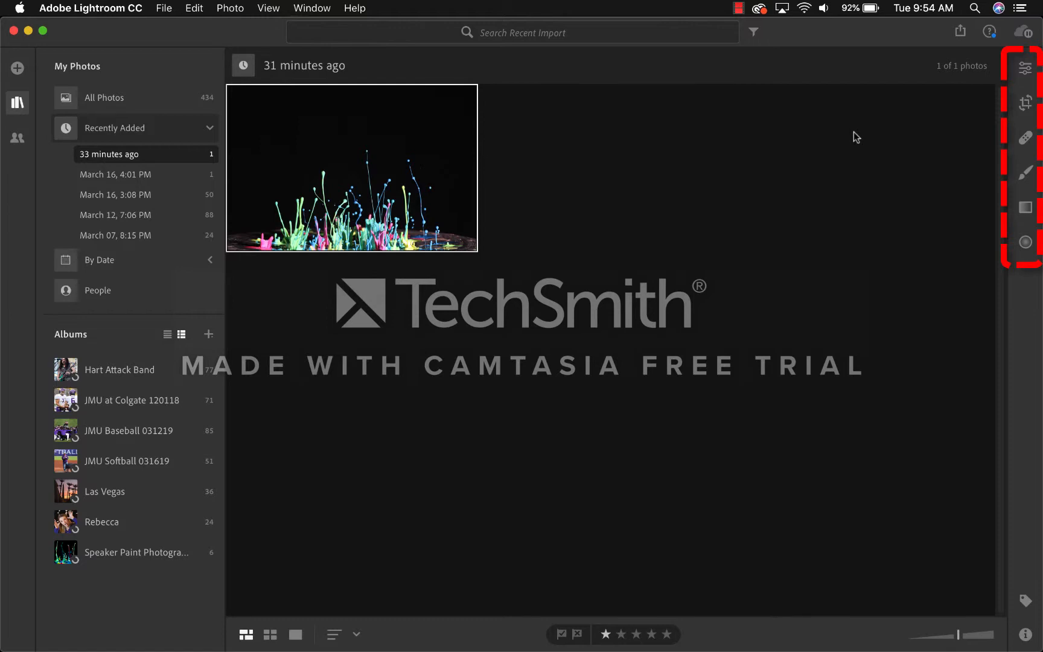
pyautogui.moveTo(1009, 67)
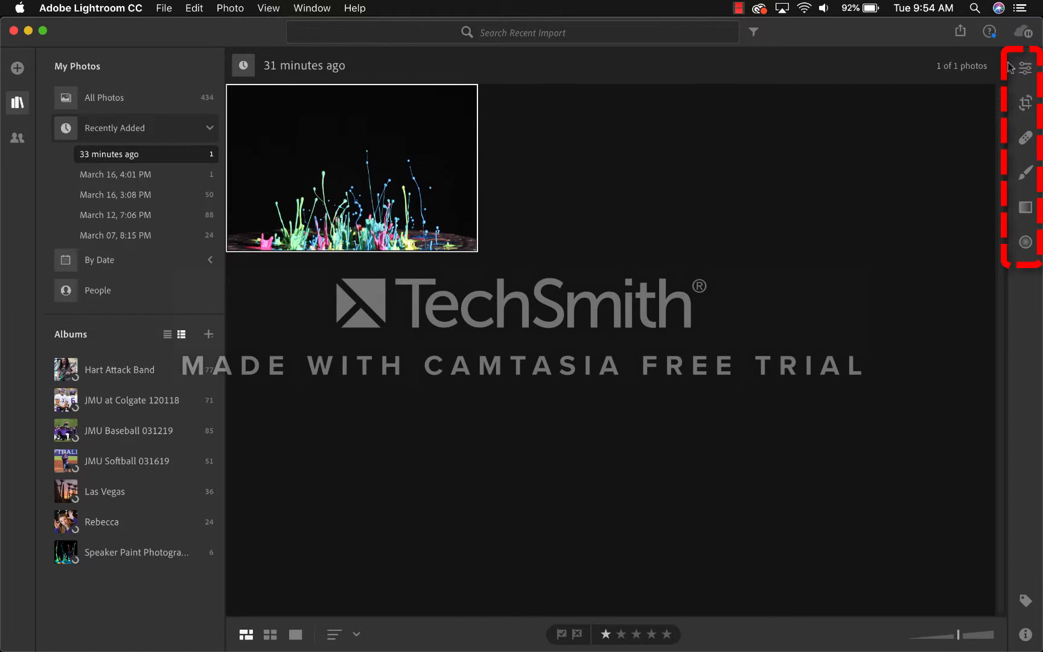
pyautogui.moveTo(1025, 101)
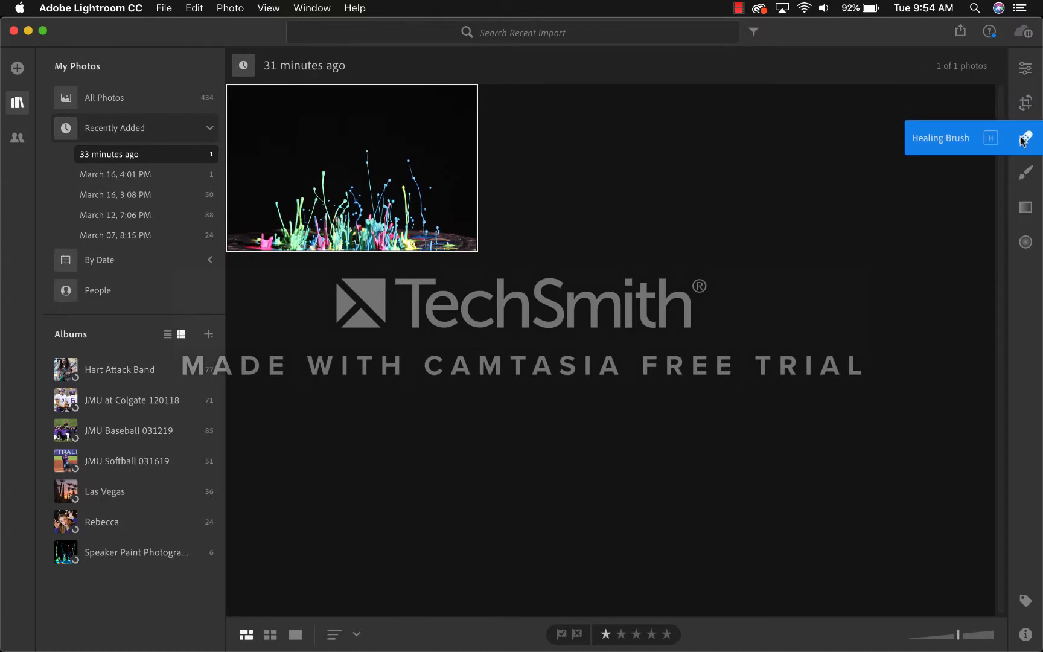
pyautogui.moveTo(1026, 173)
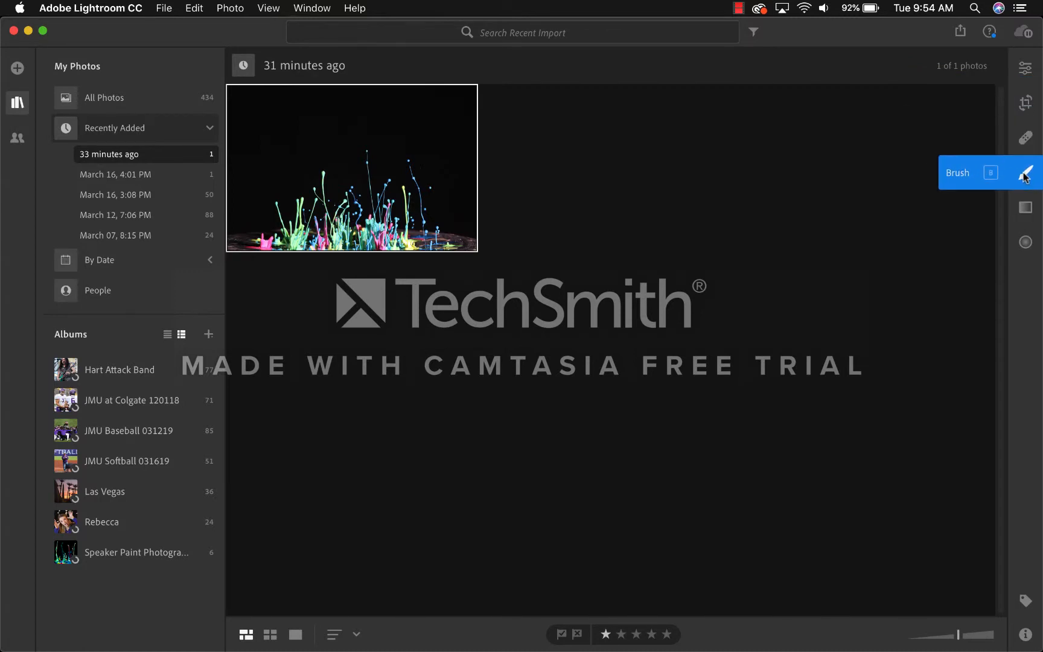
pyautogui.moveTo(1025, 207)
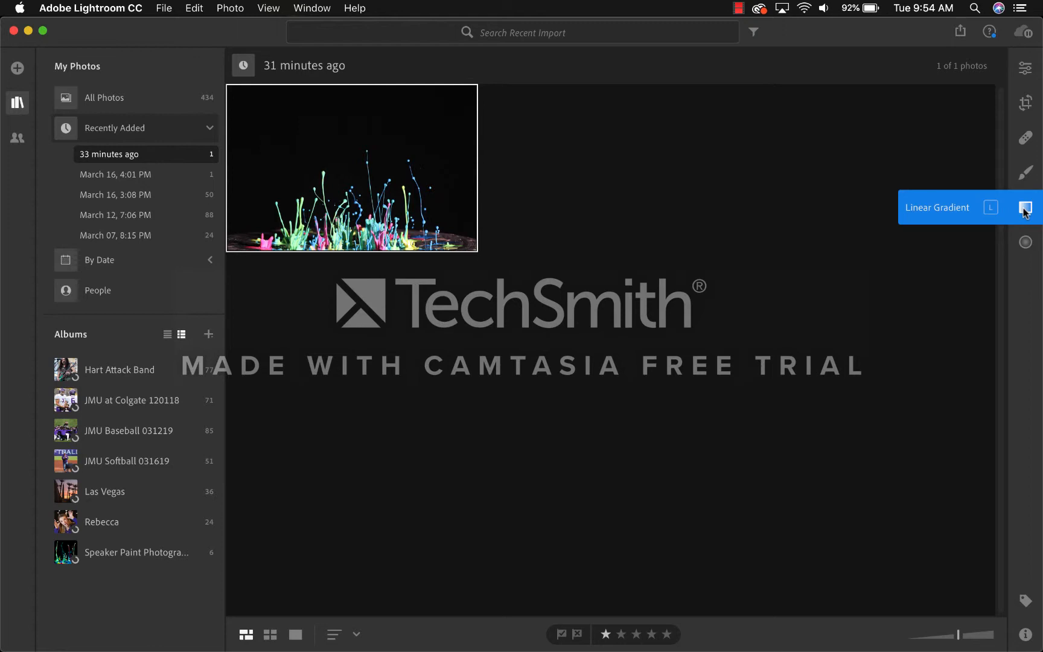
pyautogui.moveTo(1025, 242)
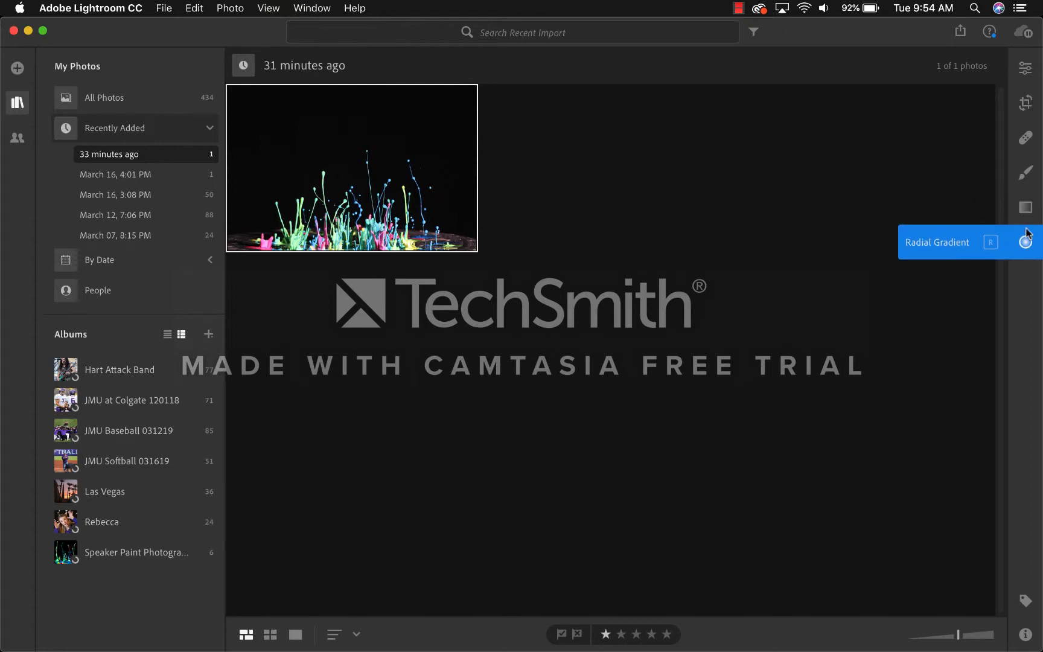
pyautogui.moveTo(1026, 68)
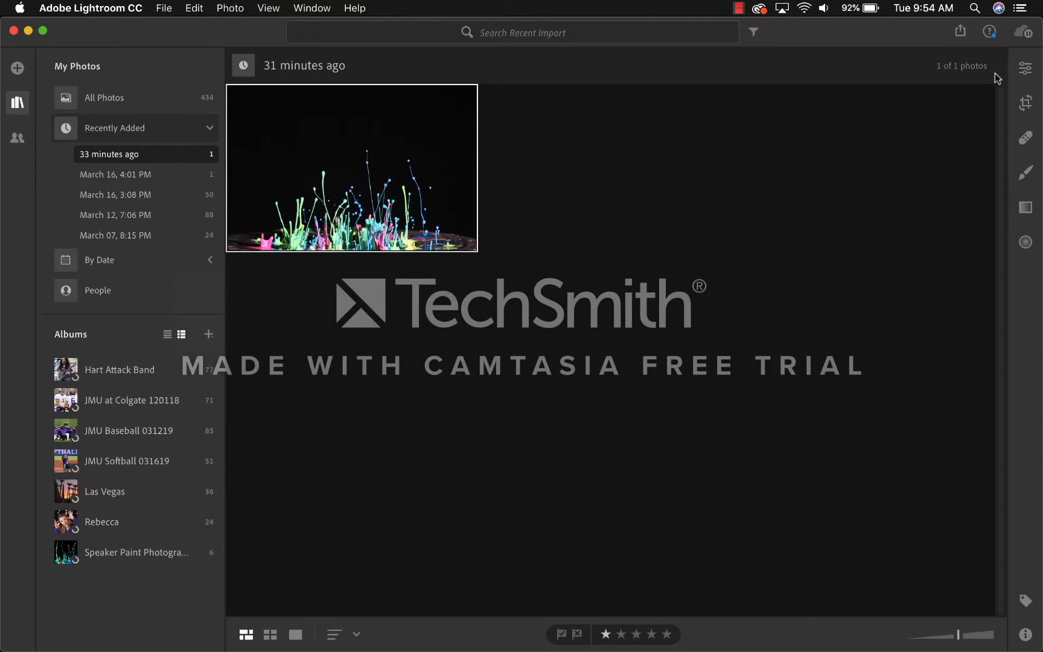
# Step: Open the splash photo in the Edit panel with Light and Color adjustments at zero
pyautogui.click(1026, 69)
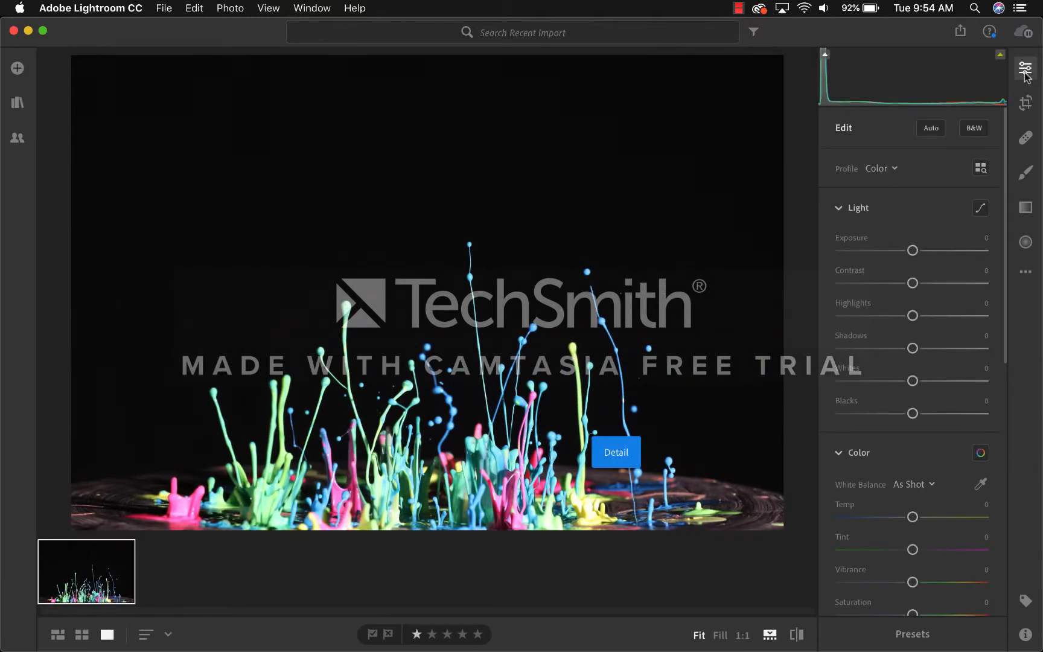
pyautogui.moveTo(899, 223)
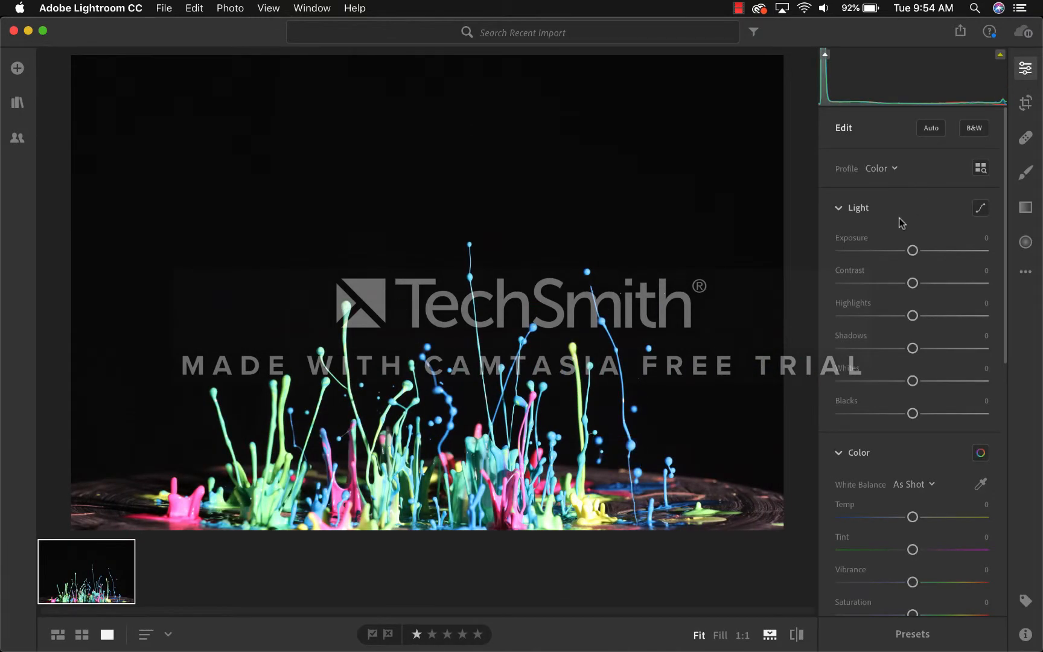
pyautogui.scroll(-3)
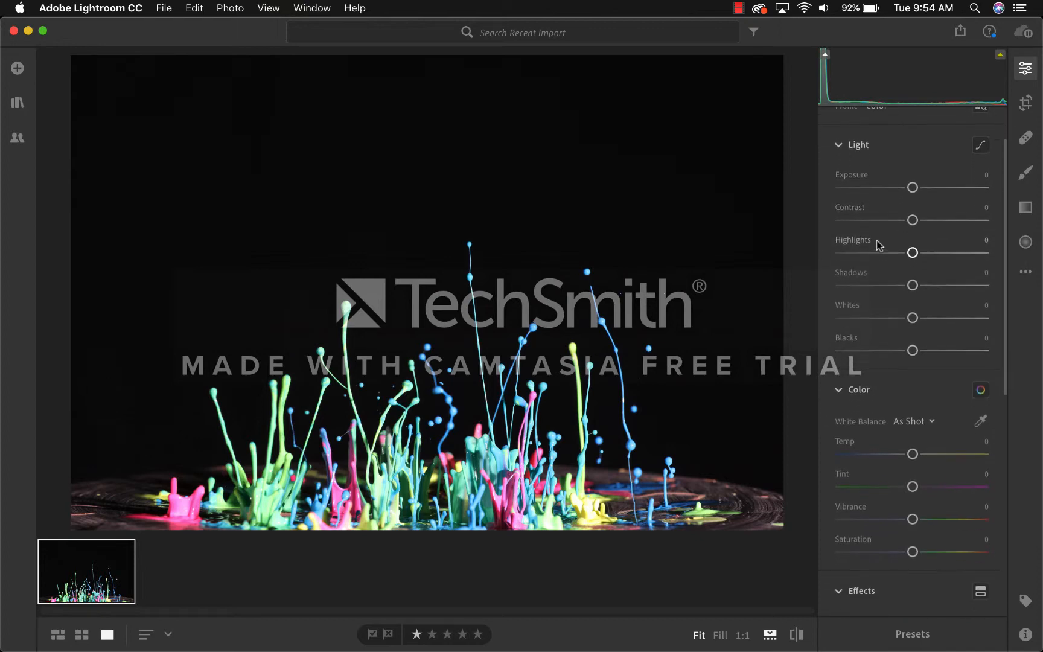
pyautogui.scroll(-3)
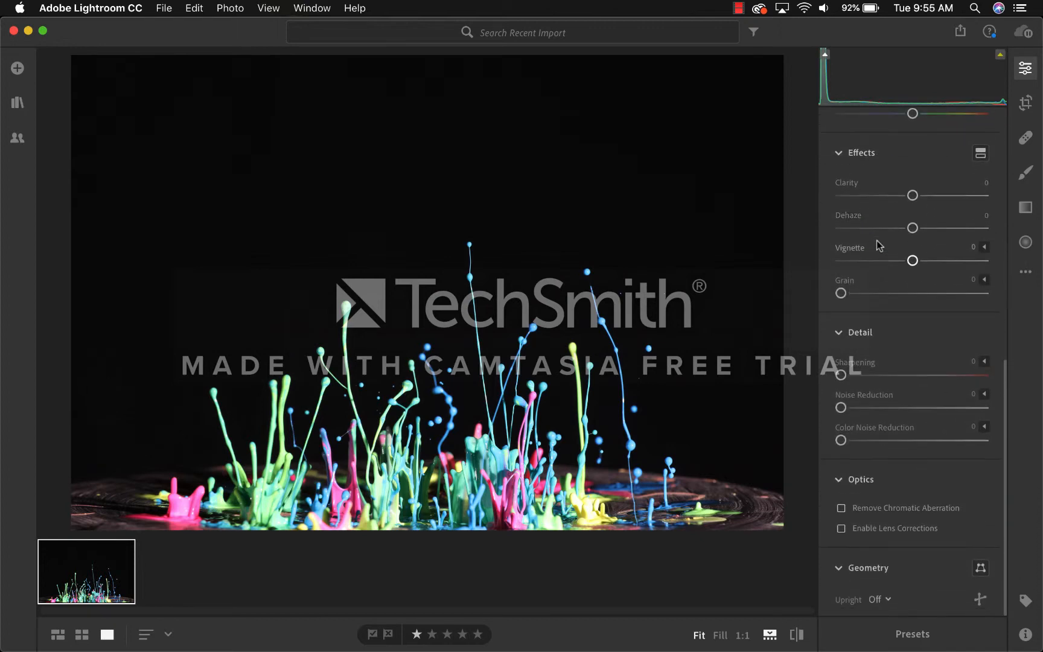
pyautogui.scroll(3)
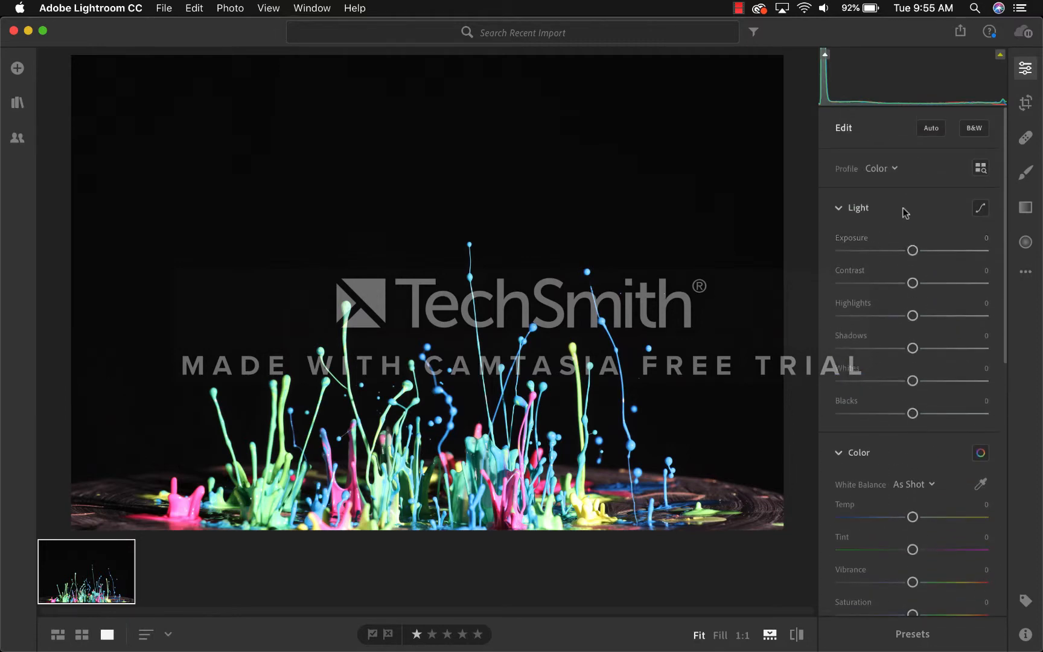
pyautogui.moveTo(912, 239)
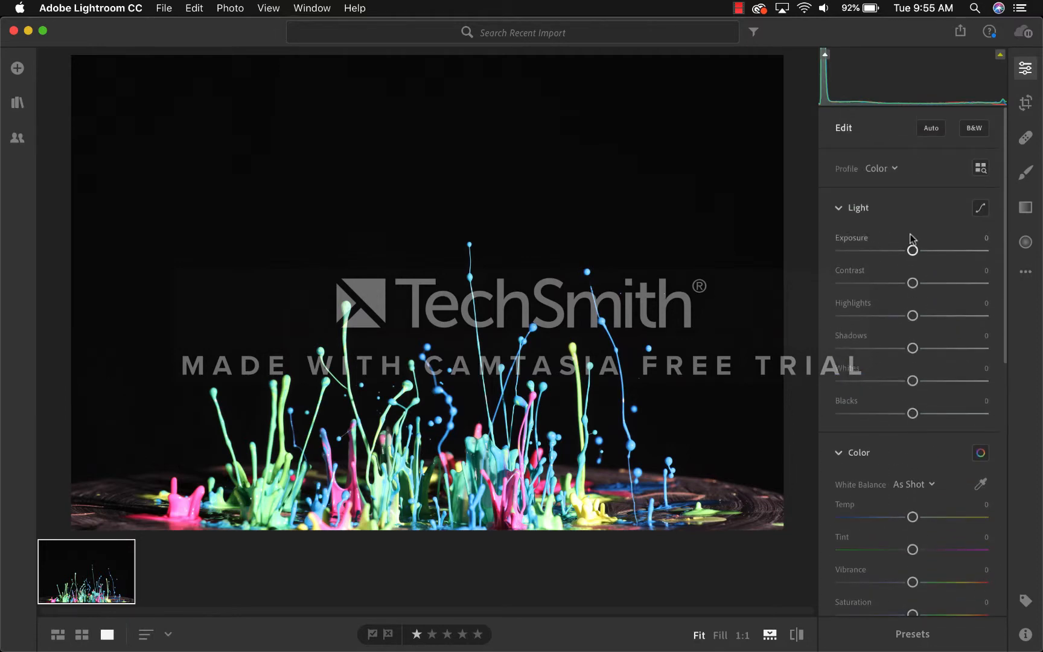
pyautogui.moveTo(912, 309)
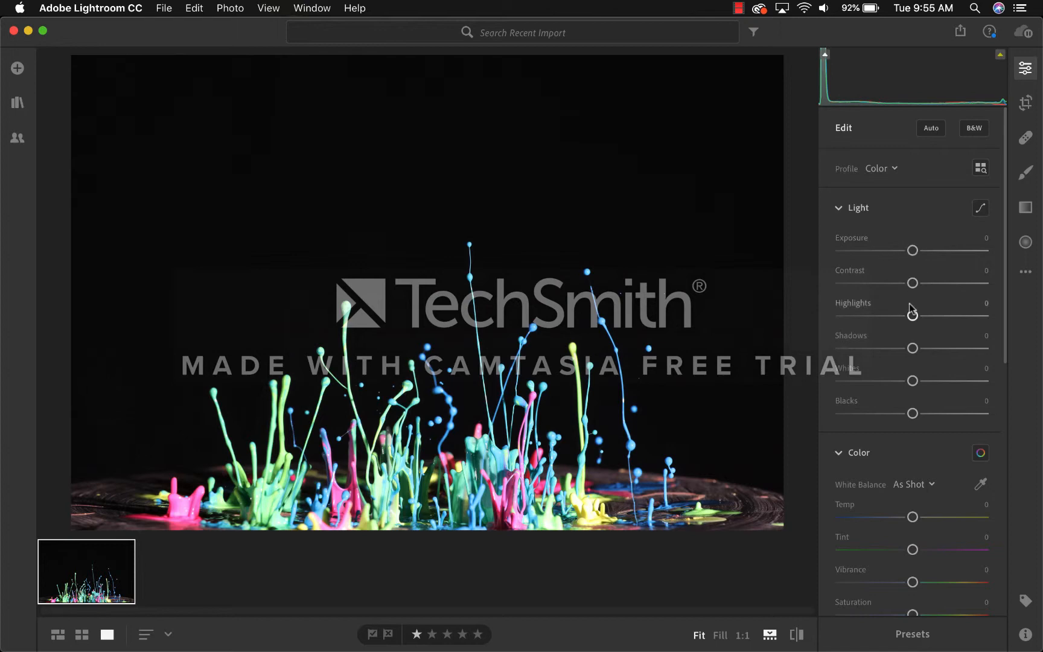
pyautogui.moveTo(912, 410)
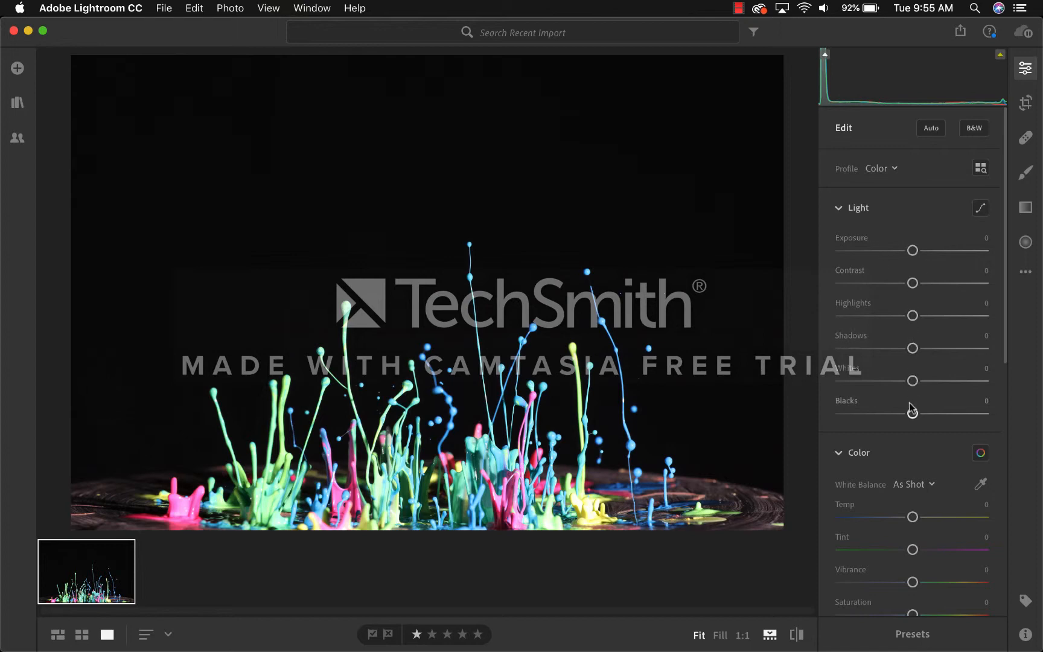
pyautogui.moveTo(913, 251)
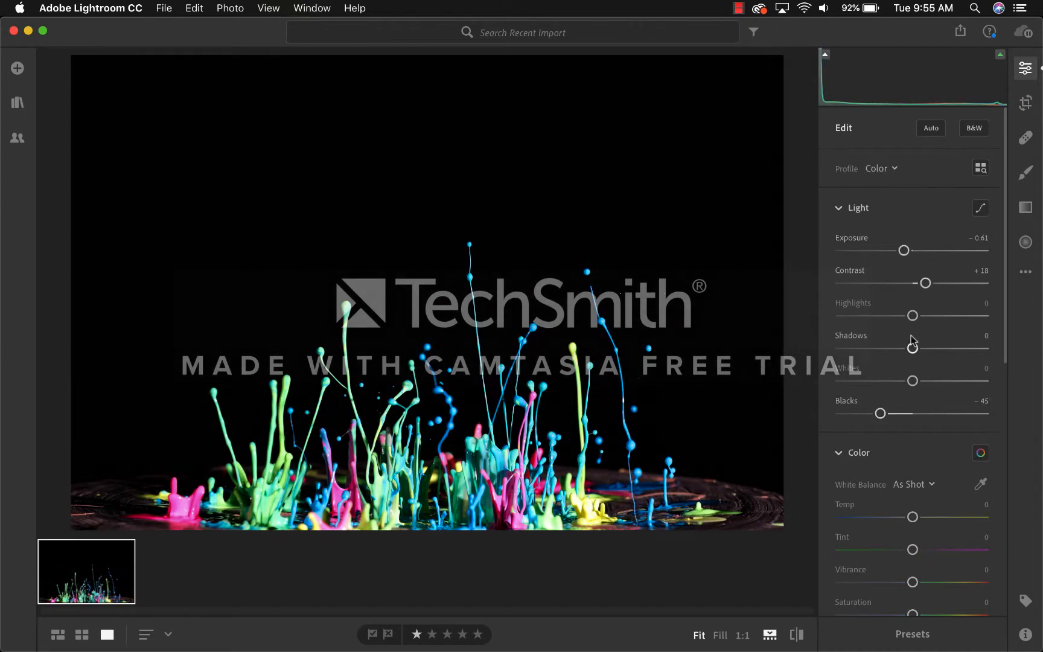
# Step: Set Exposure -0.61, Contrast +18, Shadows -14, Blacks -63, Temp -8 and Vibrance +48
pyautogui.scroll(-3)
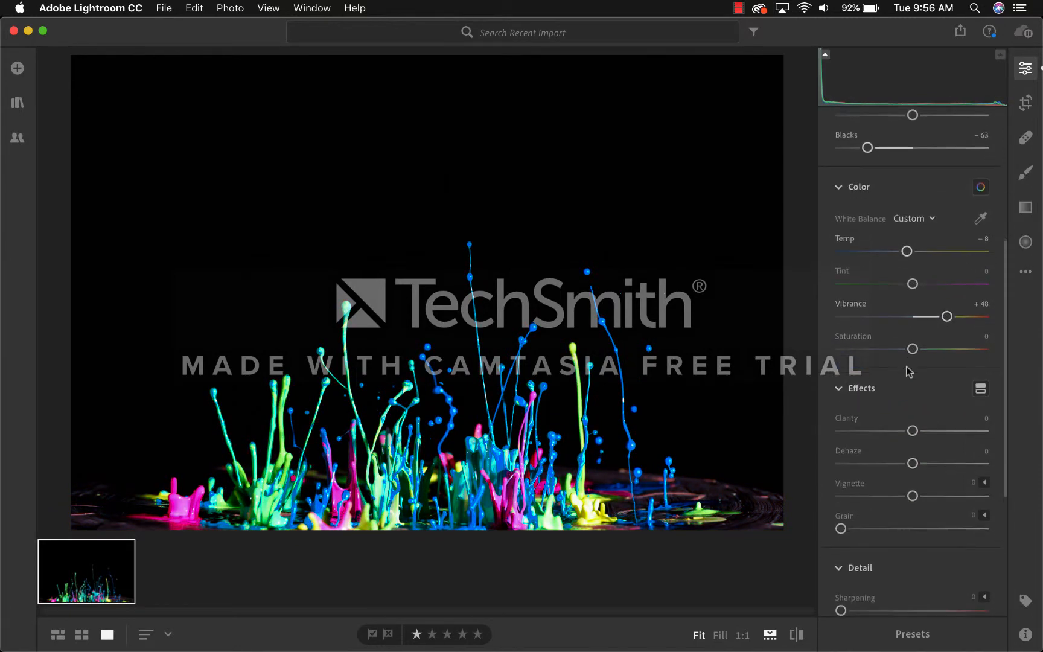
pyautogui.scroll(3)
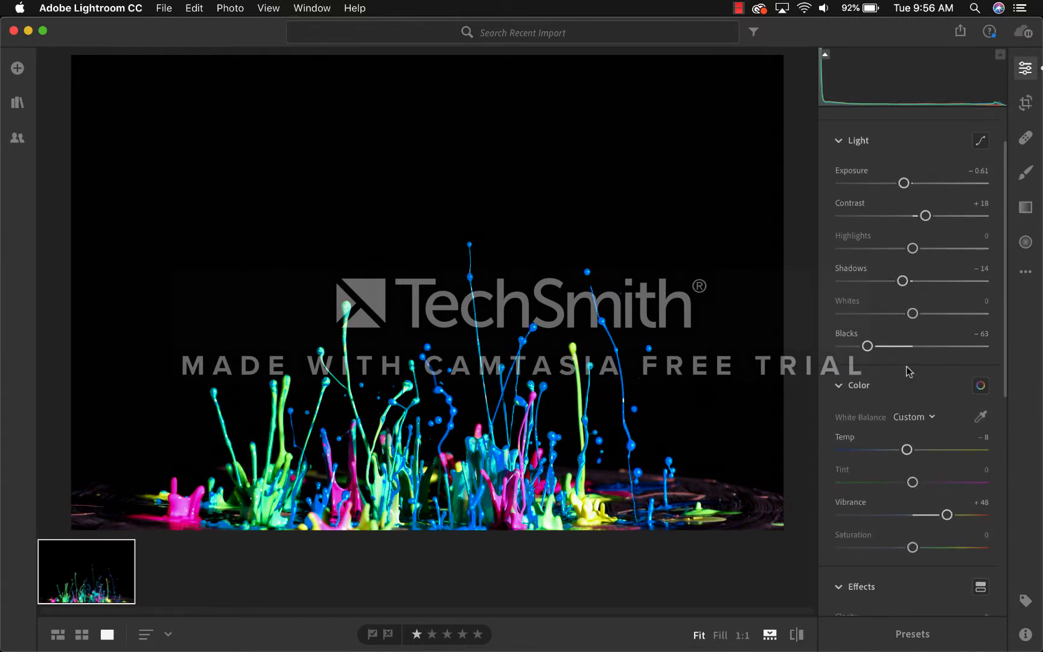
pyautogui.scroll(3)
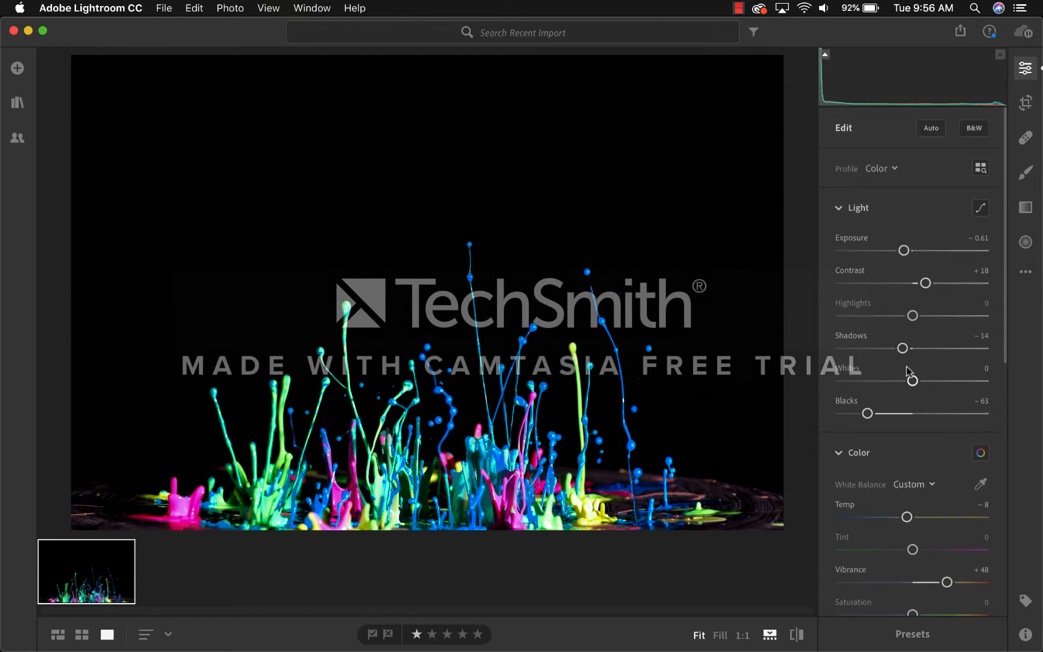
pyautogui.moveTo(1025, 102)
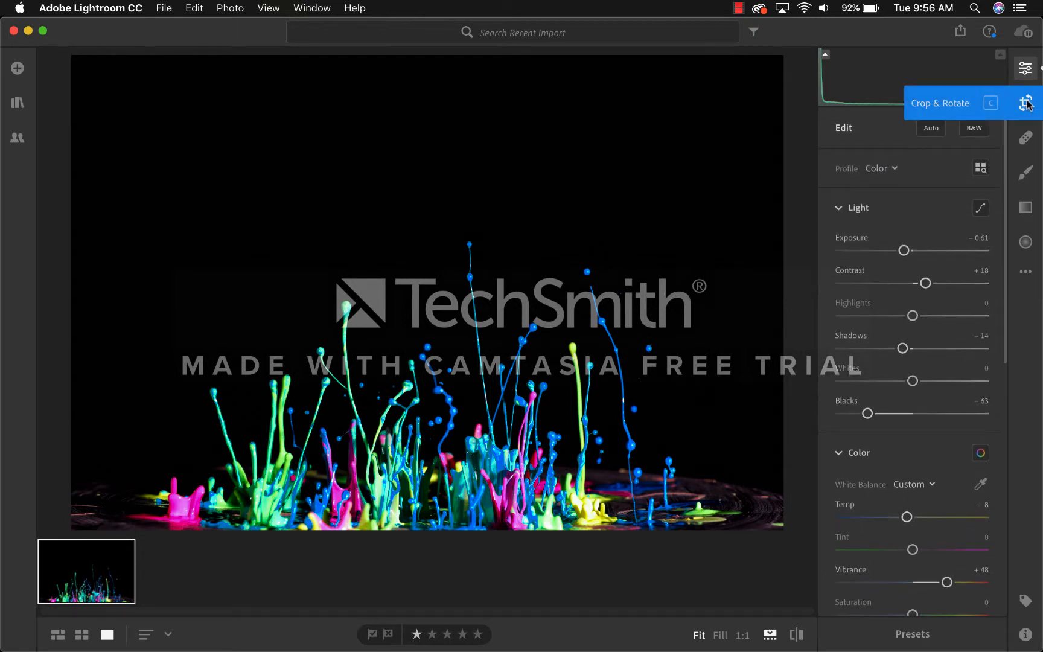
# Step: Enter Crop & Rotate mode on the splash photo to trim the empty black space
pyautogui.click(1025, 103)
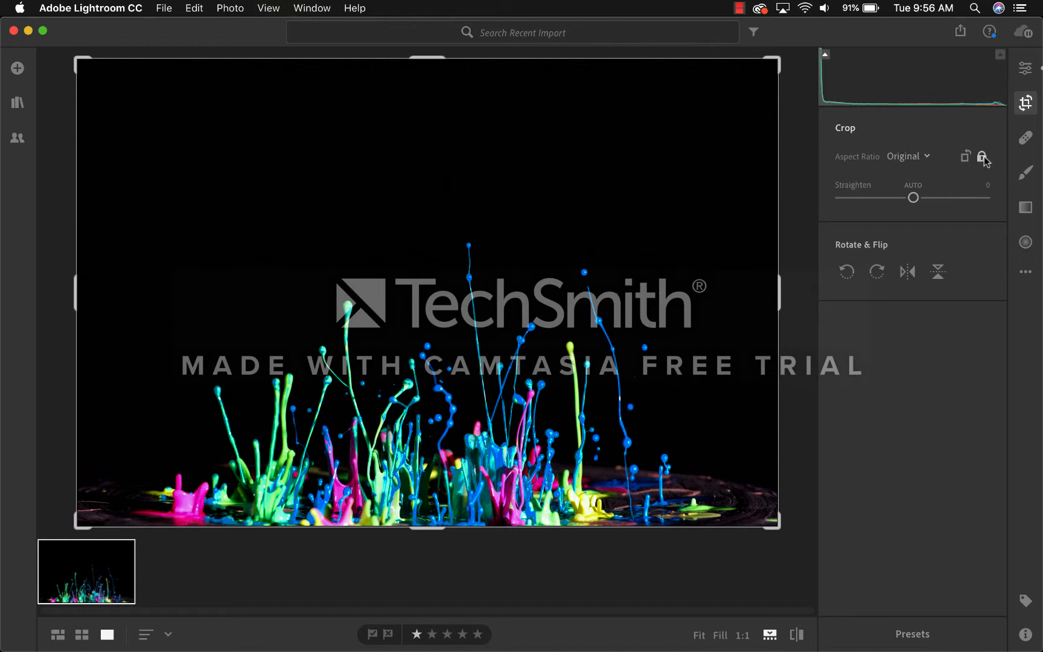
pyautogui.moveTo(825, 75)
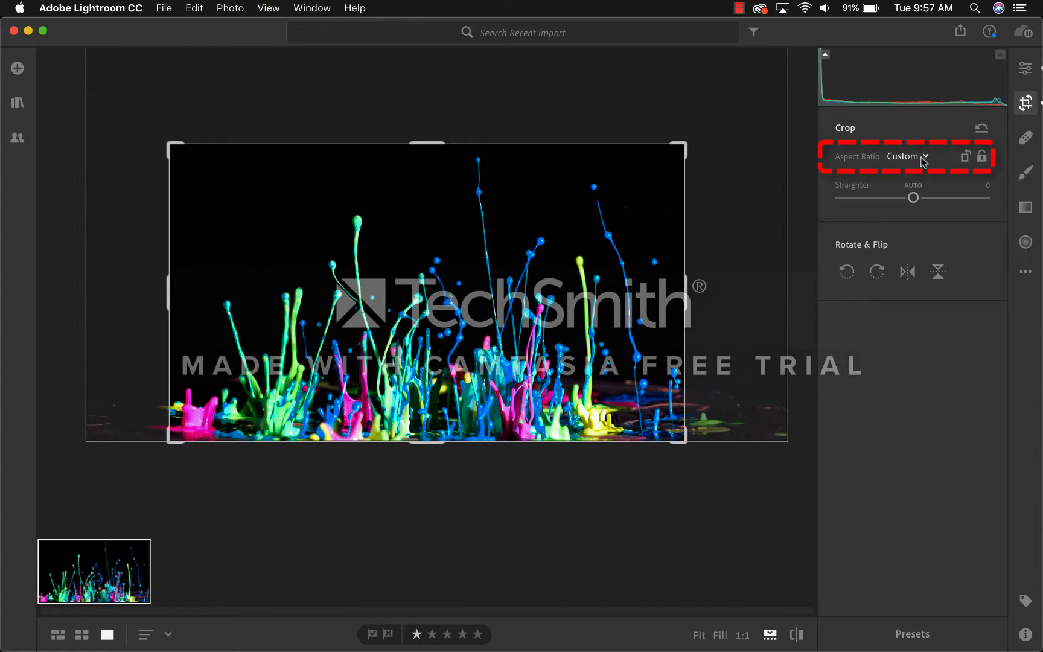
# Step: Choose the Custom aspect ratio and commit the tighter crop, returning to Edit
pyautogui.click(908, 156)
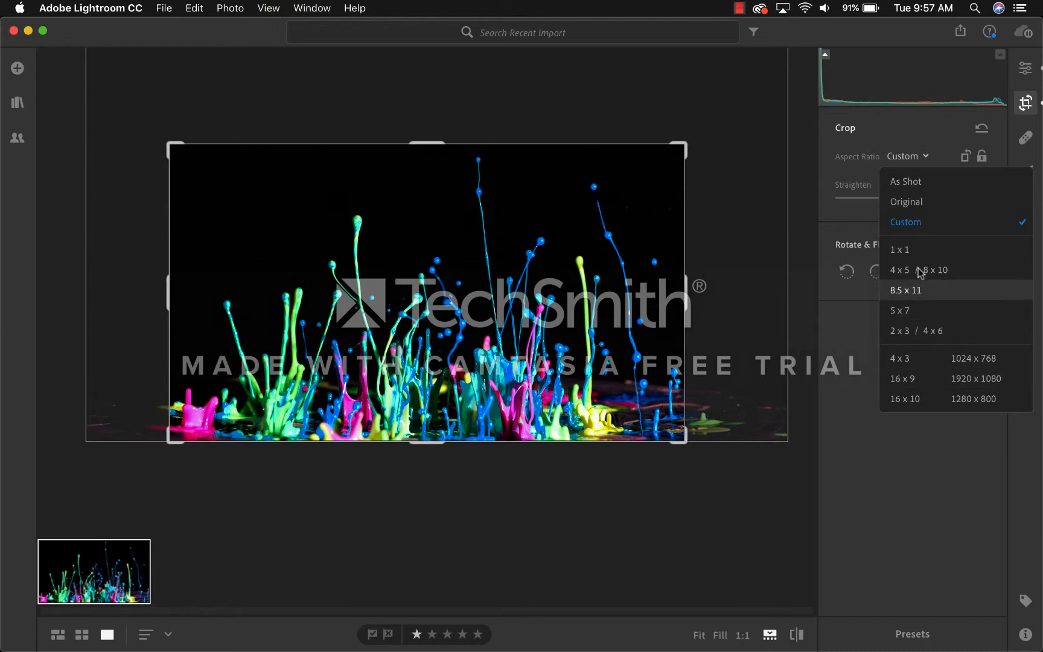
pyautogui.moveTo(927, 227)
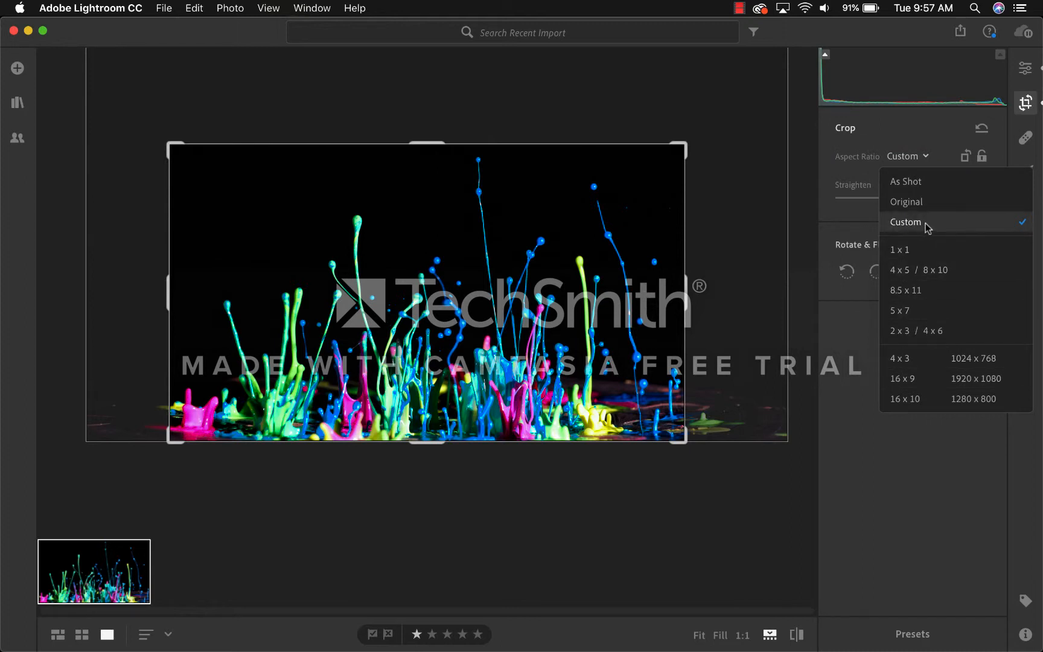
pyautogui.click(905, 221)
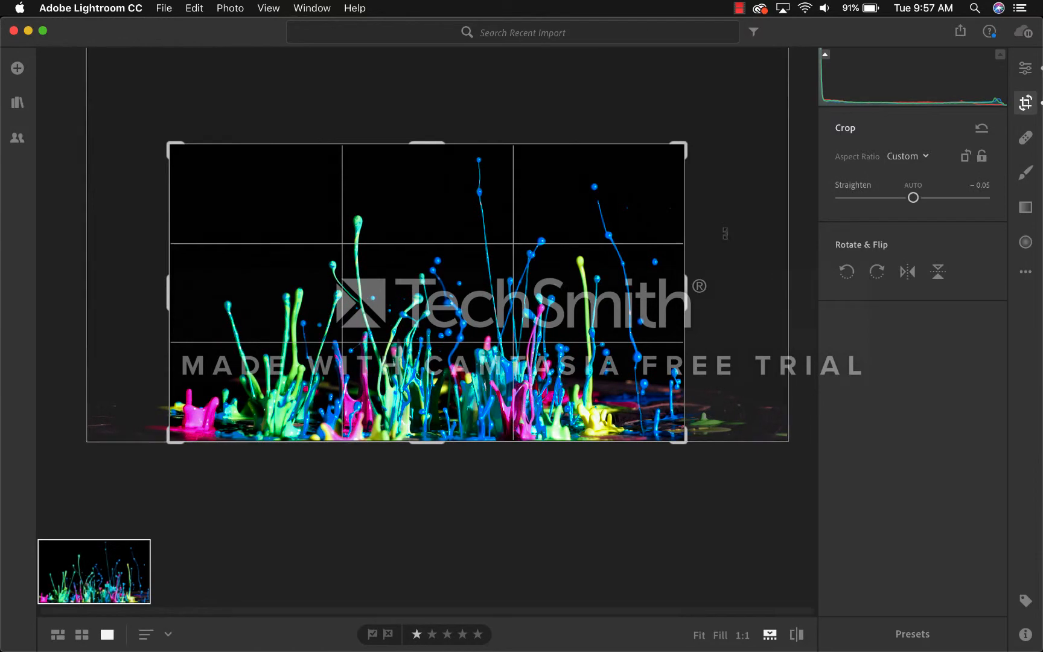
pyautogui.click(1026, 69)
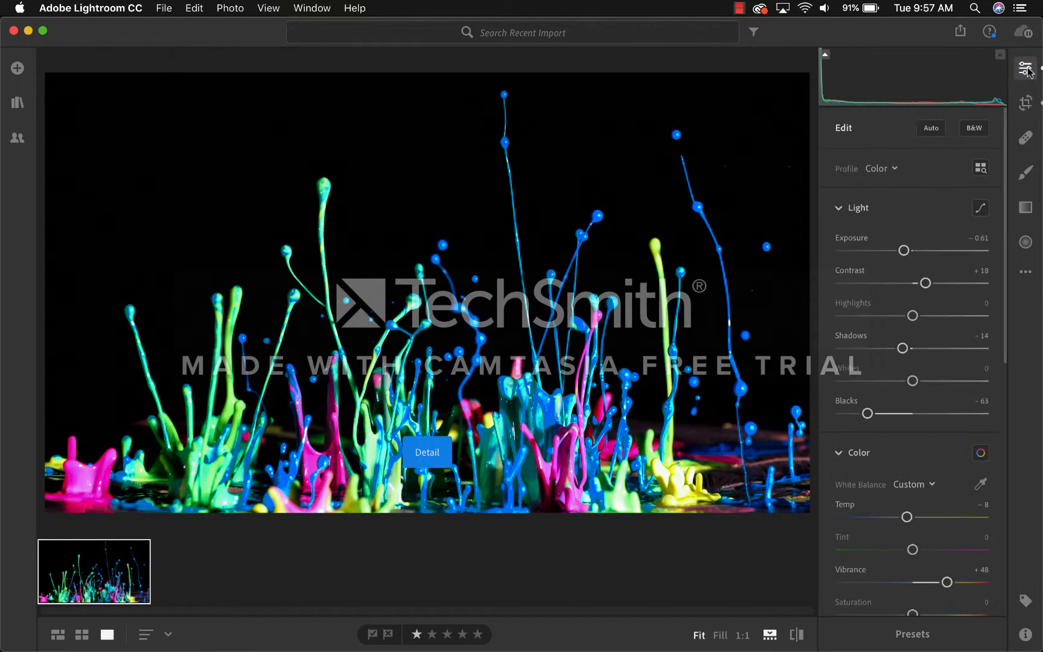
pyautogui.moveTo(678, 389)
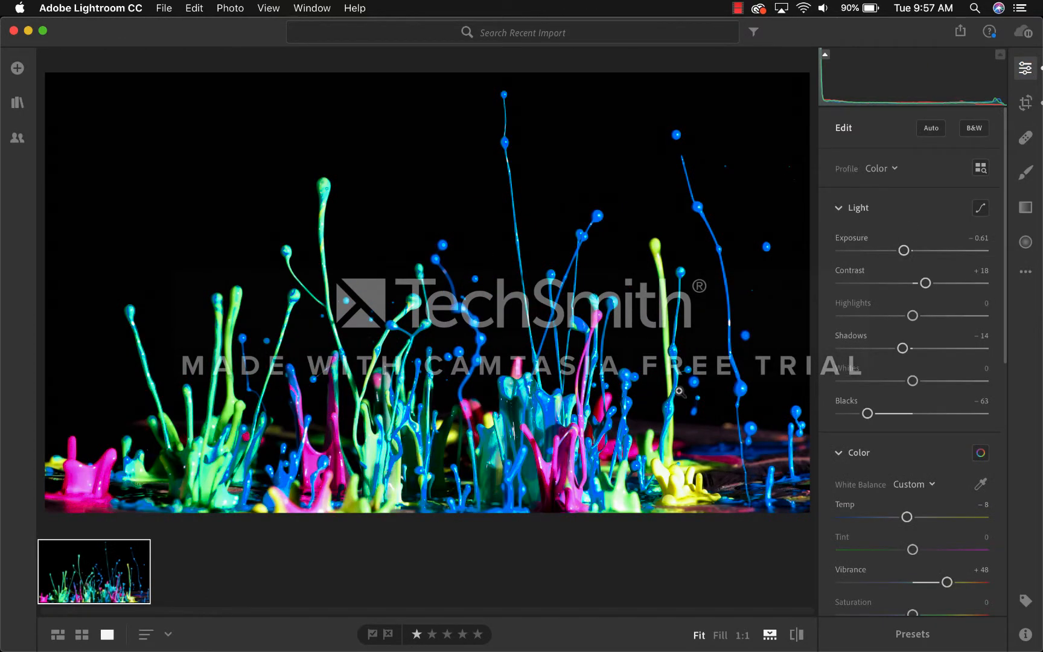
pyautogui.moveTo(944, 262)
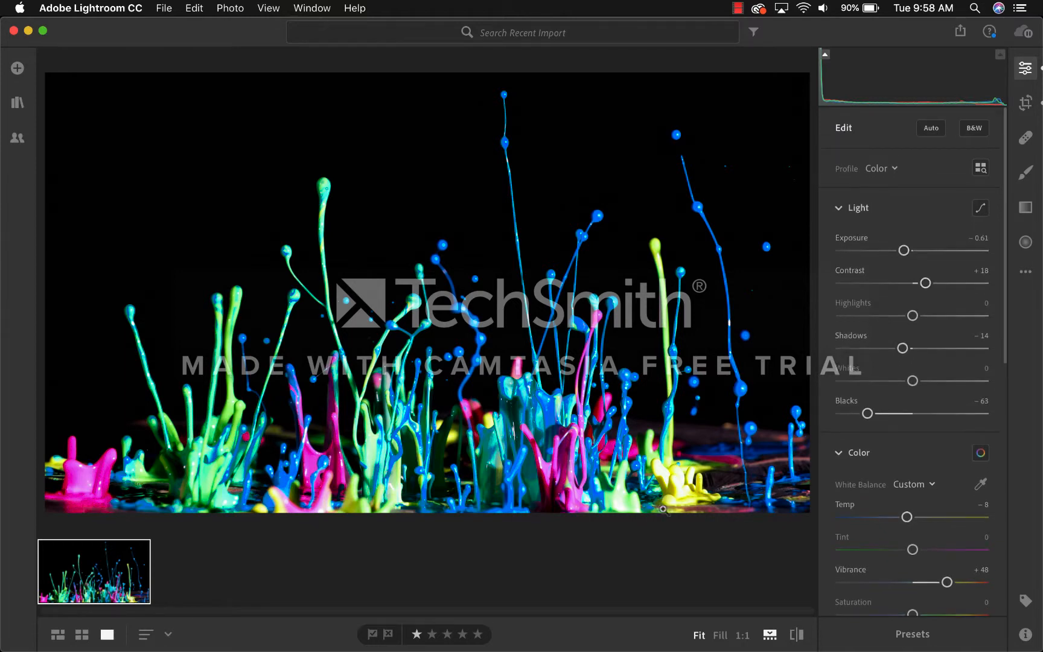
# Step: Close the adjustment panel so the photo fills the window and bring up the File menu
pyautogui.click(1026, 68)
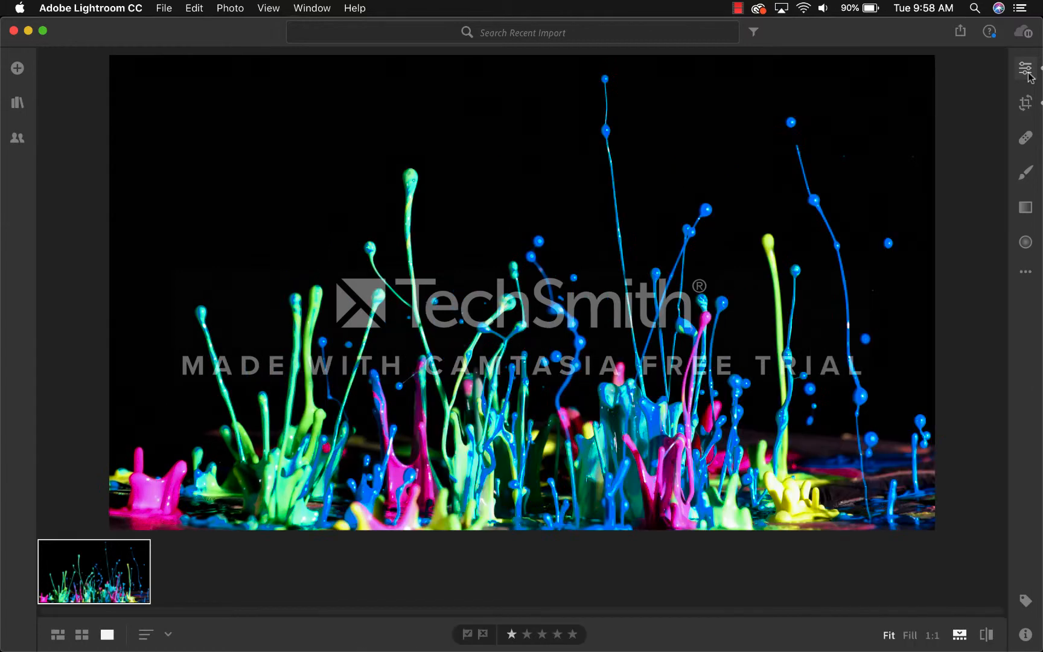
pyautogui.click(164, 8)
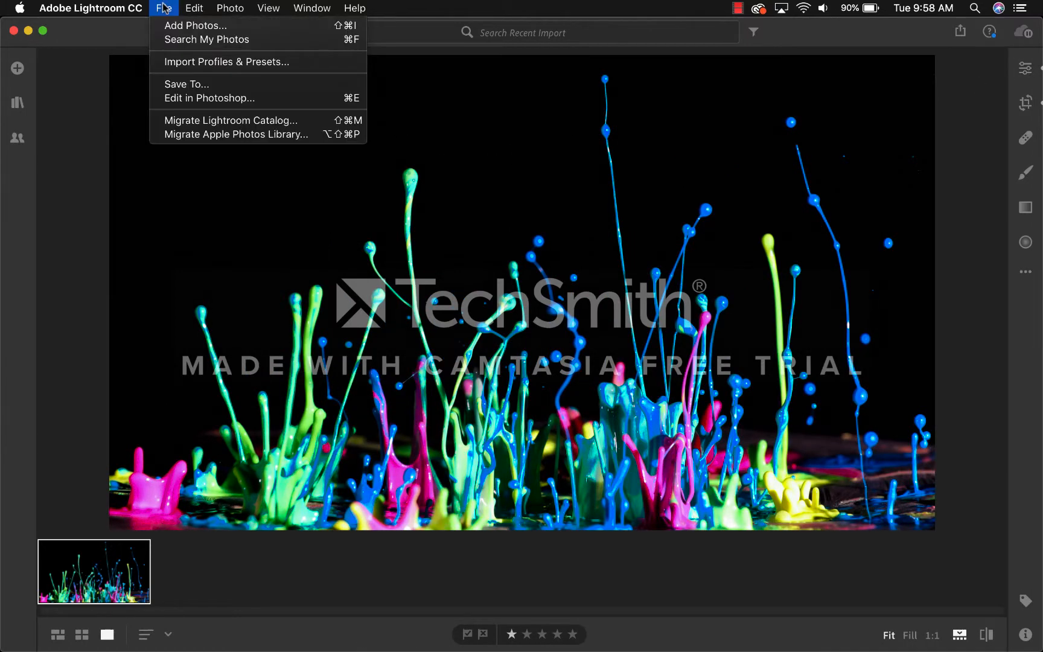
pyautogui.moveTo(186, 83)
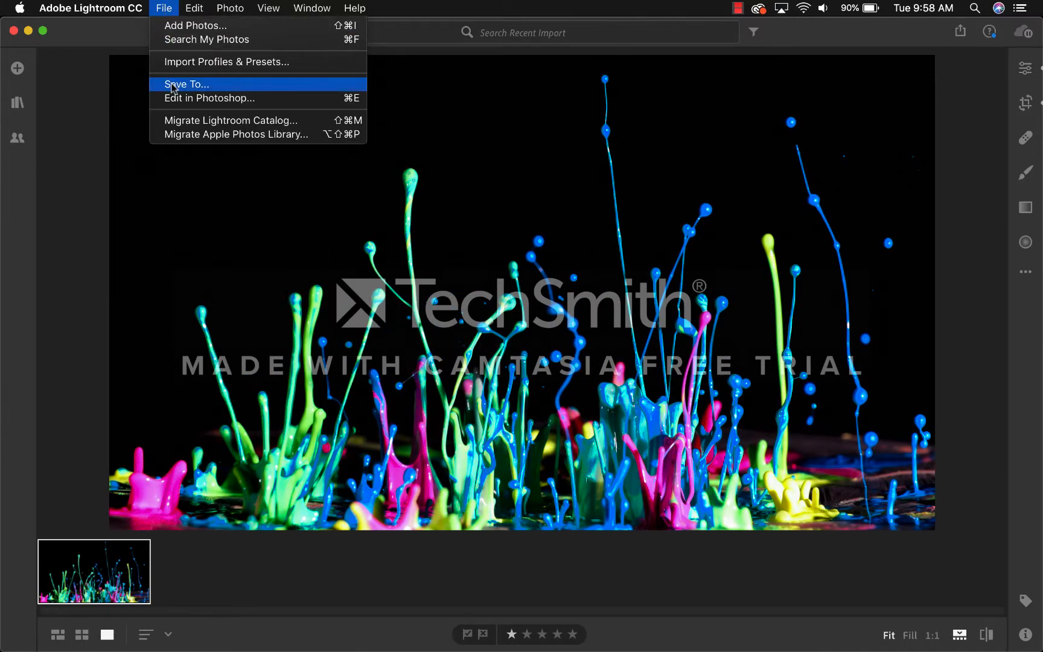
# Step: Save a copy of the edited splash photo via Save To… with Desktop as the location
pyautogui.click(188, 84)
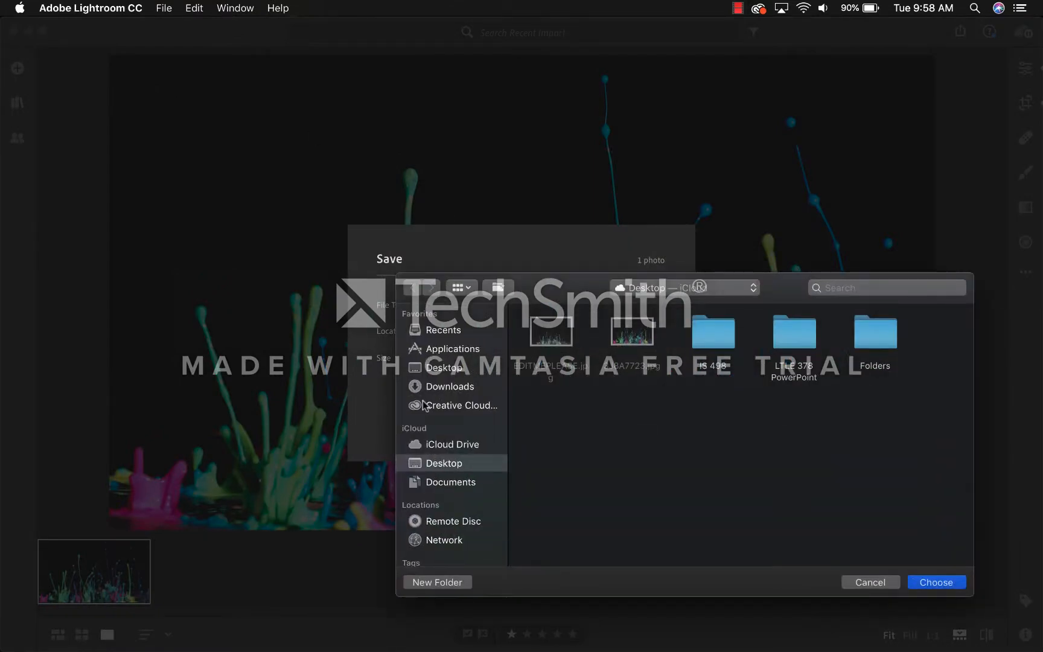
pyautogui.click(935, 582)
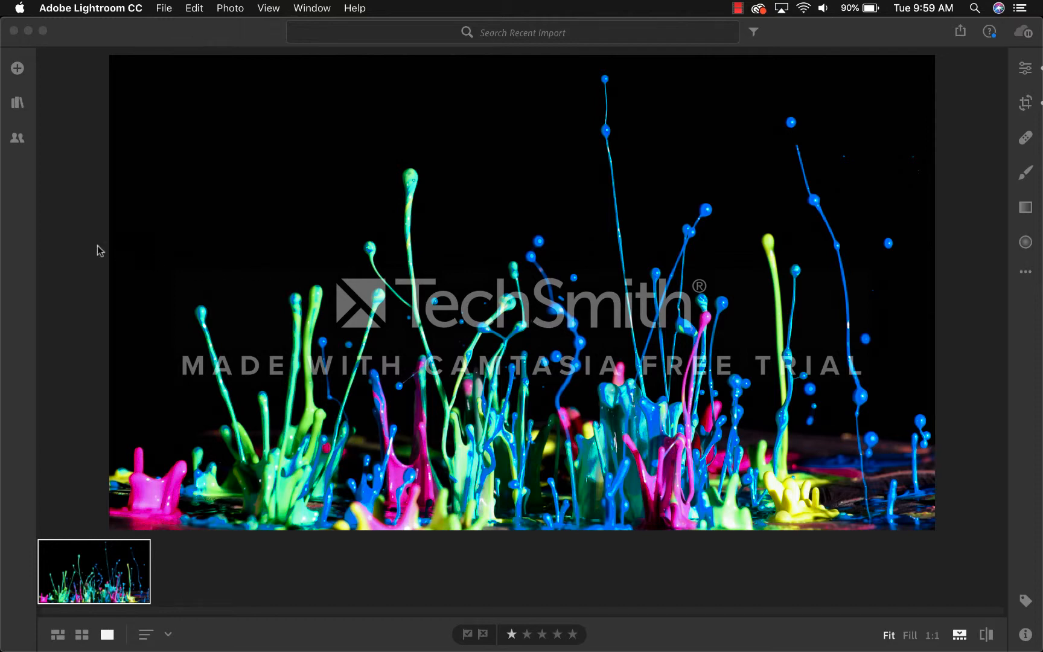
pyautogui.moveTo(85, 152)
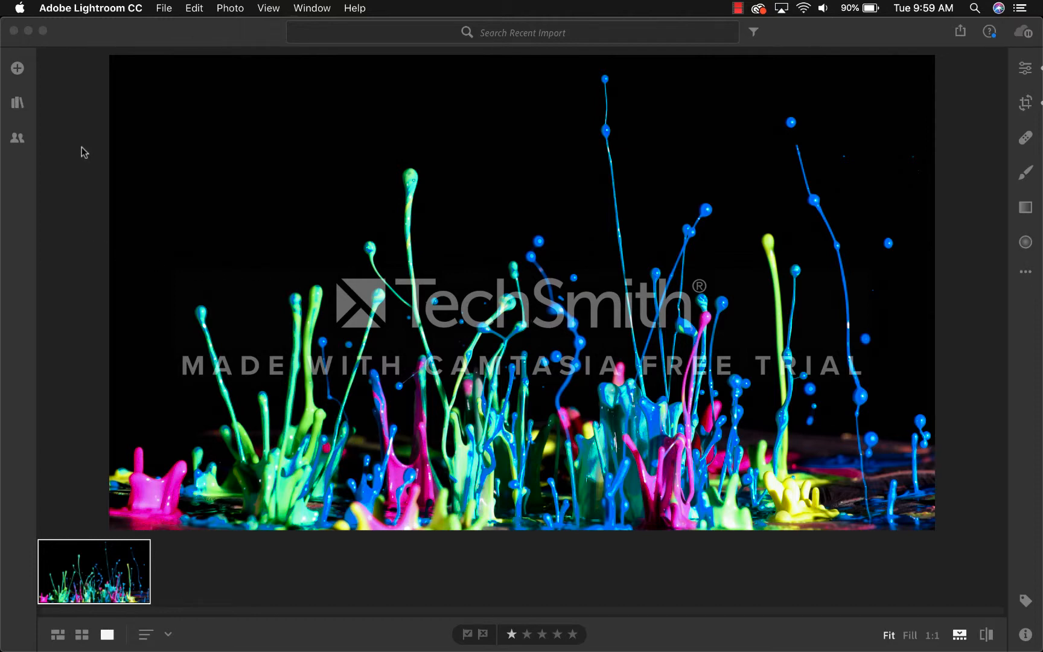